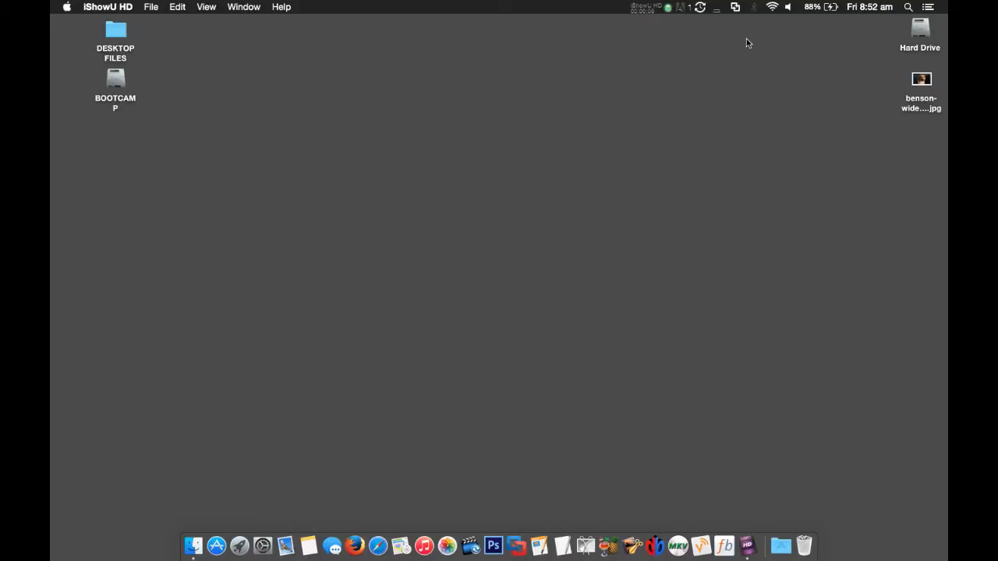
mouse_move(741, 54)
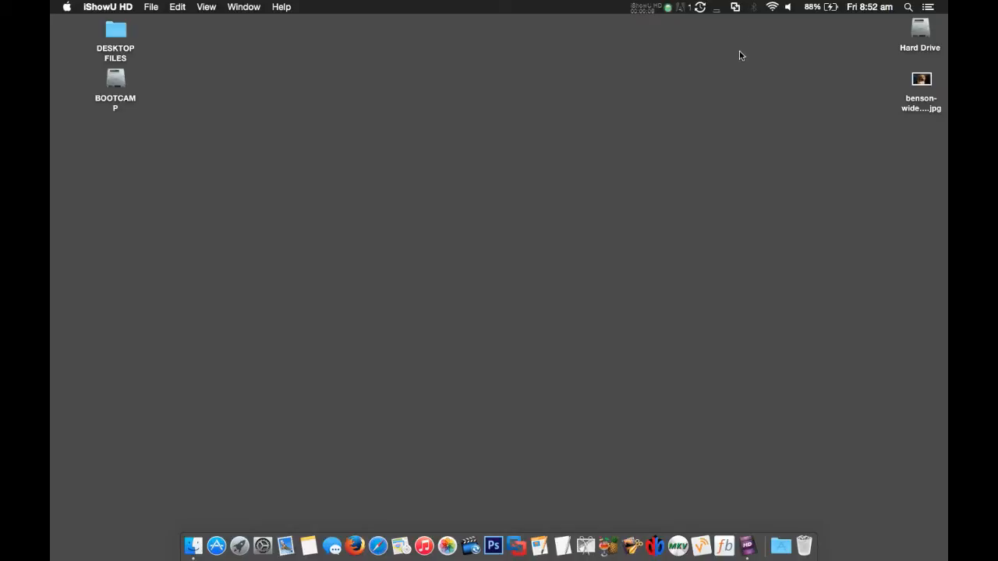
mouse_move(524, 483)
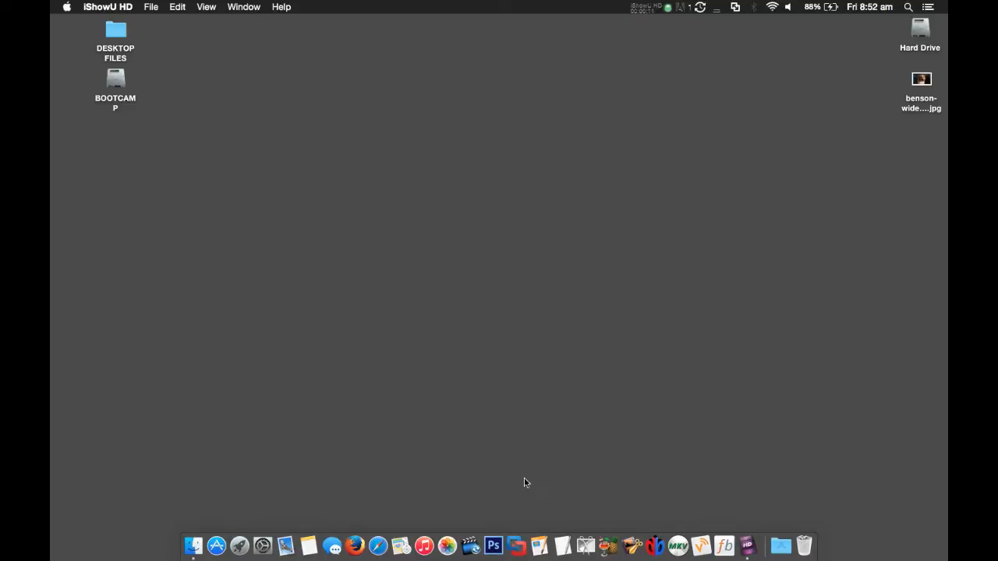
mouse_move(507, 514)
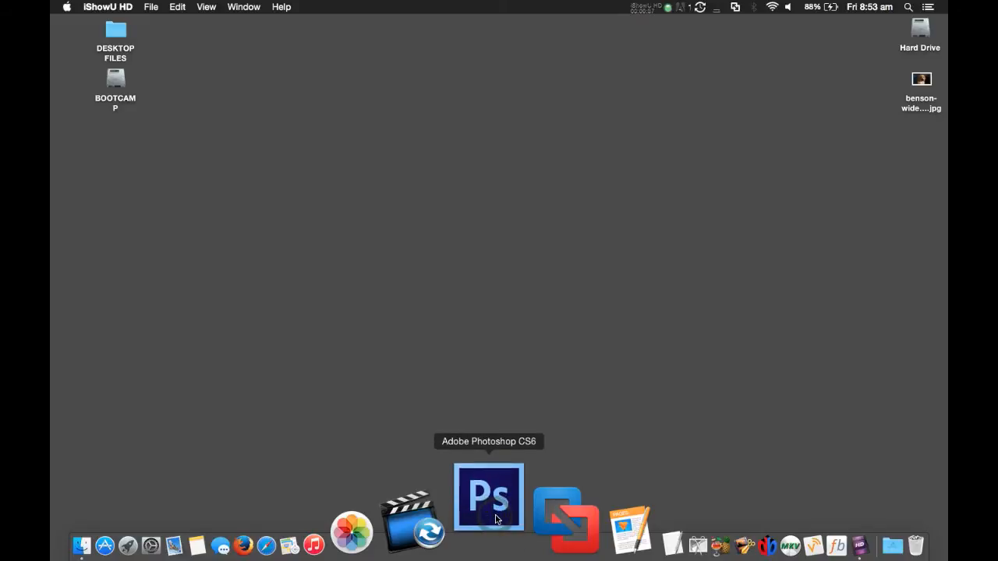
Launch Adobe Photoshop CS6 from the macOS Dock
click(490, 496)
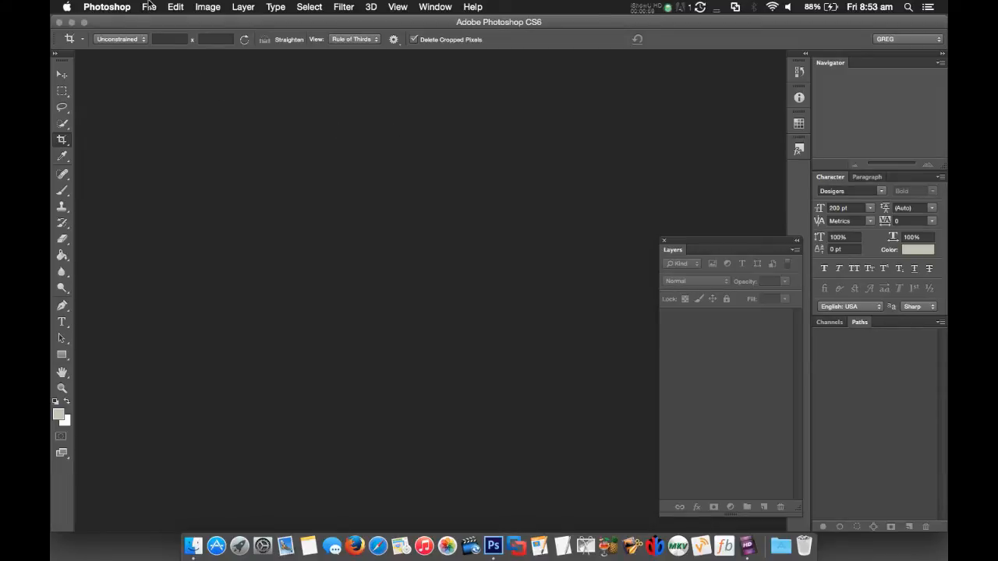
Start a new document via File > New and move its settings dialog aside
click(150, 6)
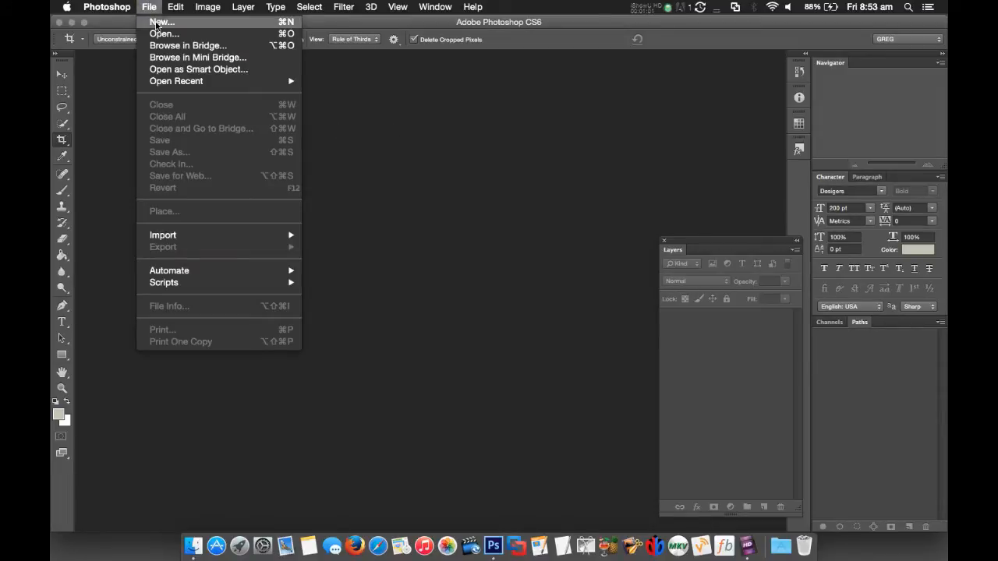
click(160, 22)
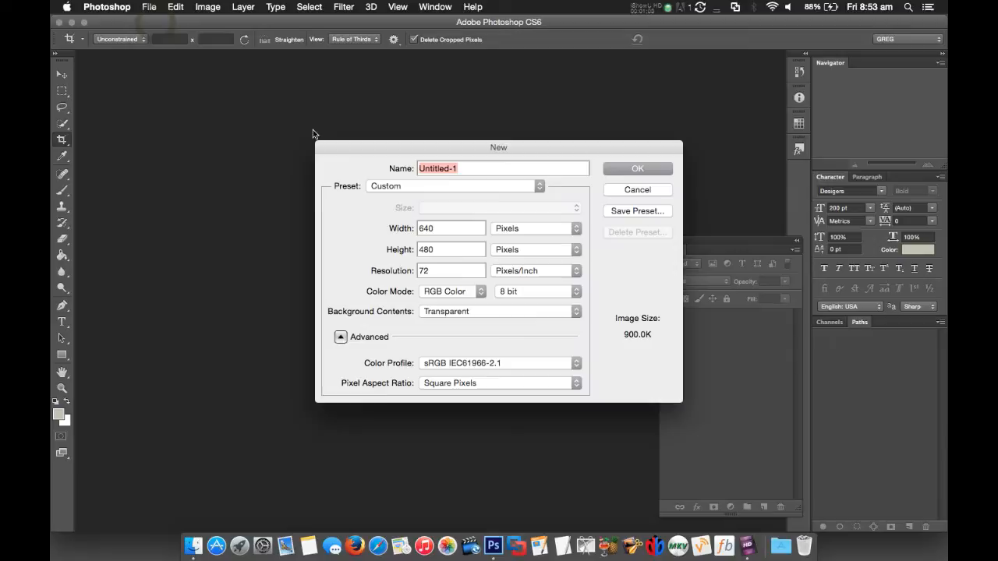
mouse_move(558, 154)
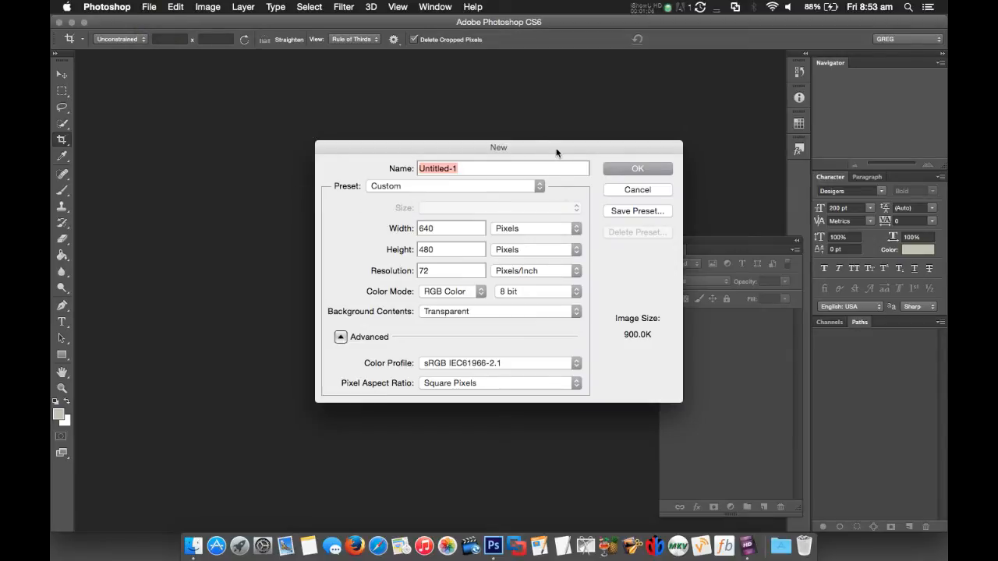
drag(499, 147, 391, 125)
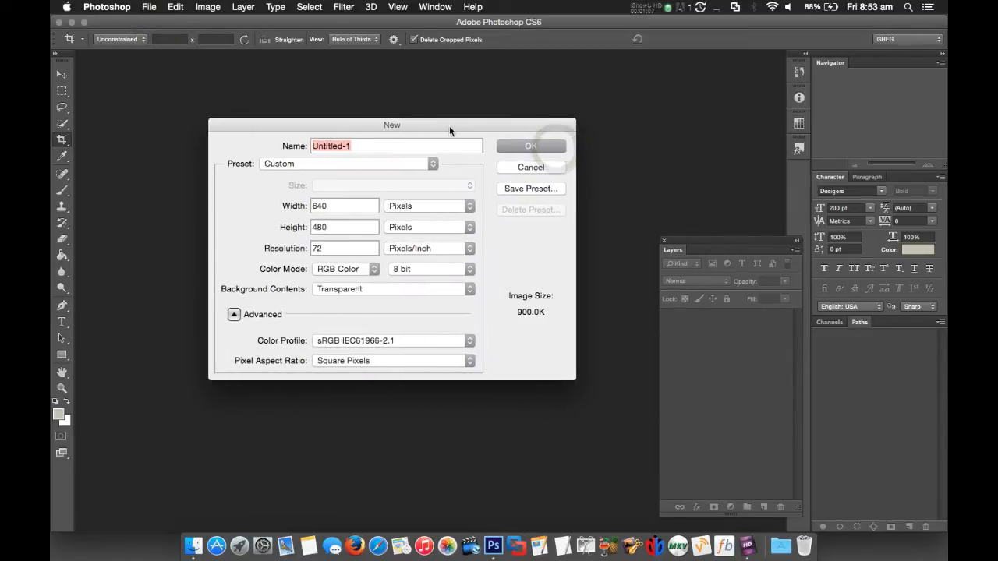
mouse_move(284, 219)
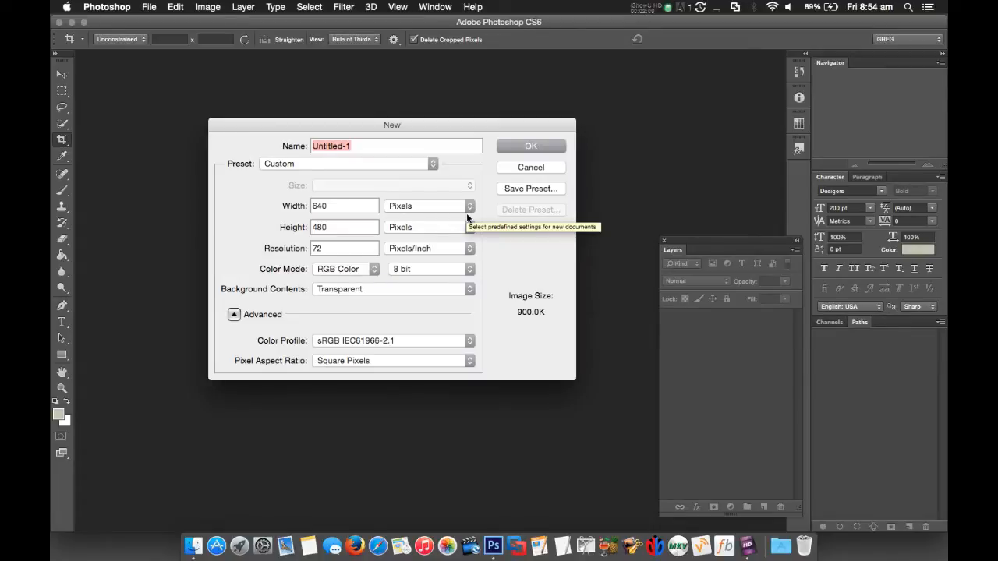
mouse_move(420, 172)
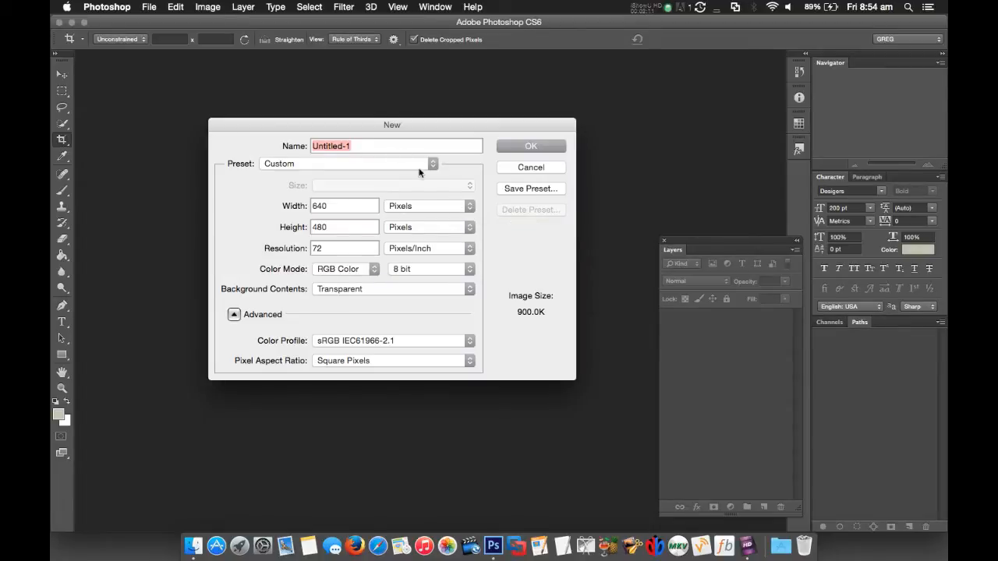
mouse_move(304, 217)
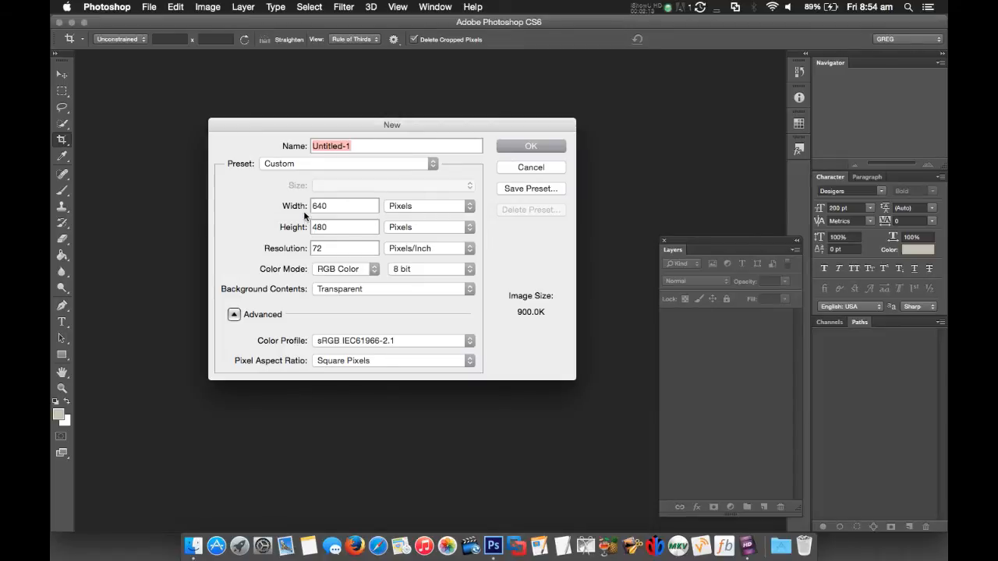
mouse_move(429, 211)
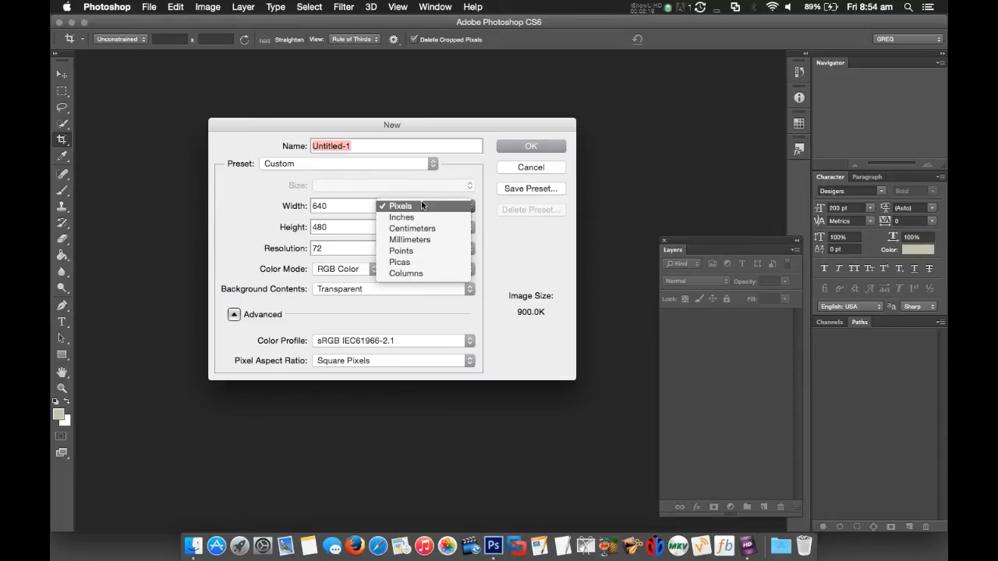
mouse_move(449, 206)
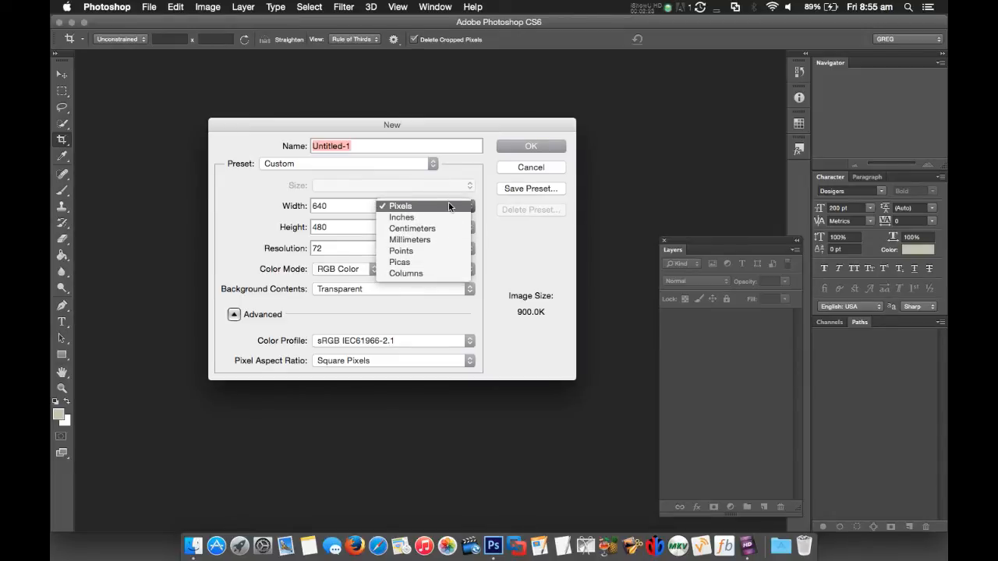
click(400, 206)
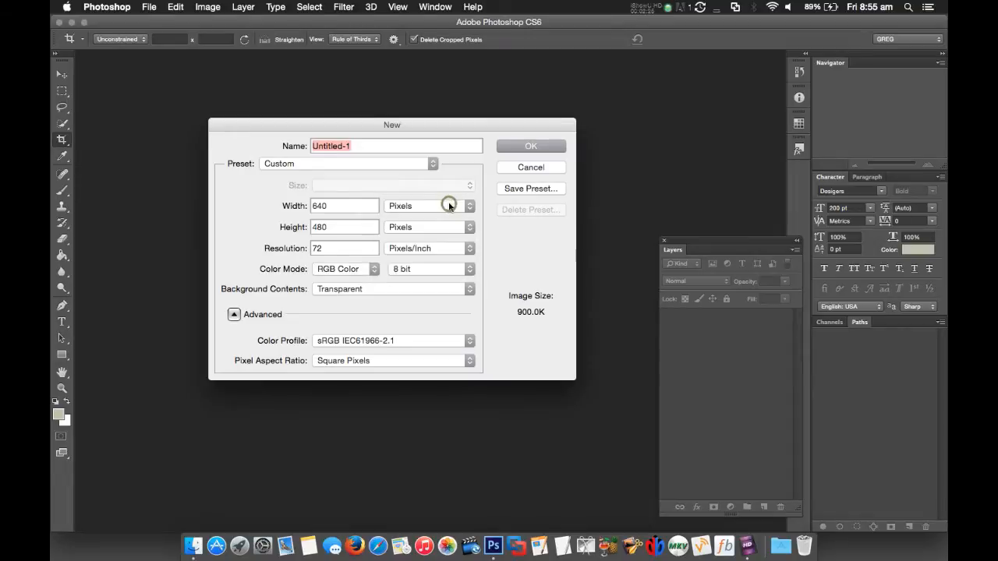
click(343, 228)
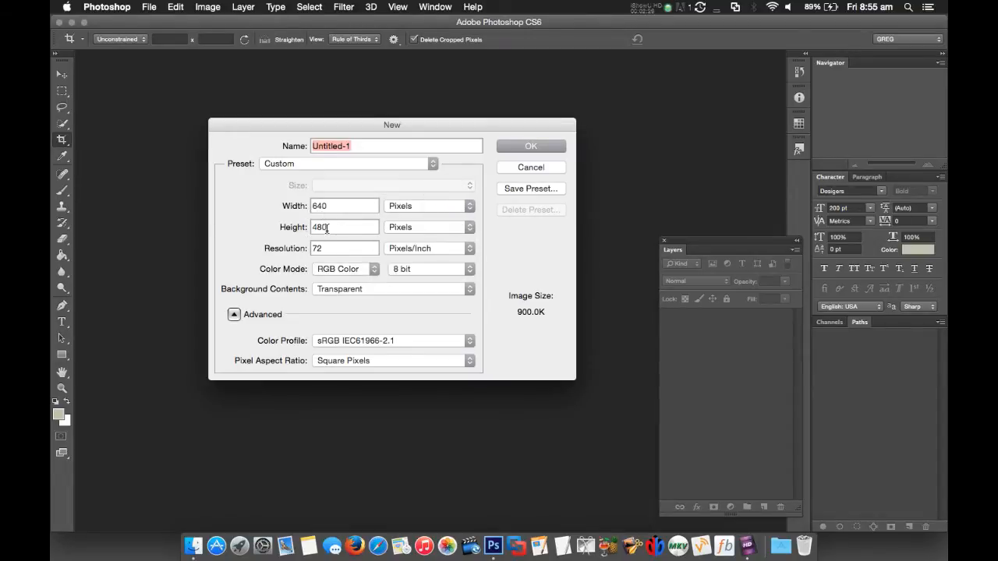
mouse_move(343, 228)
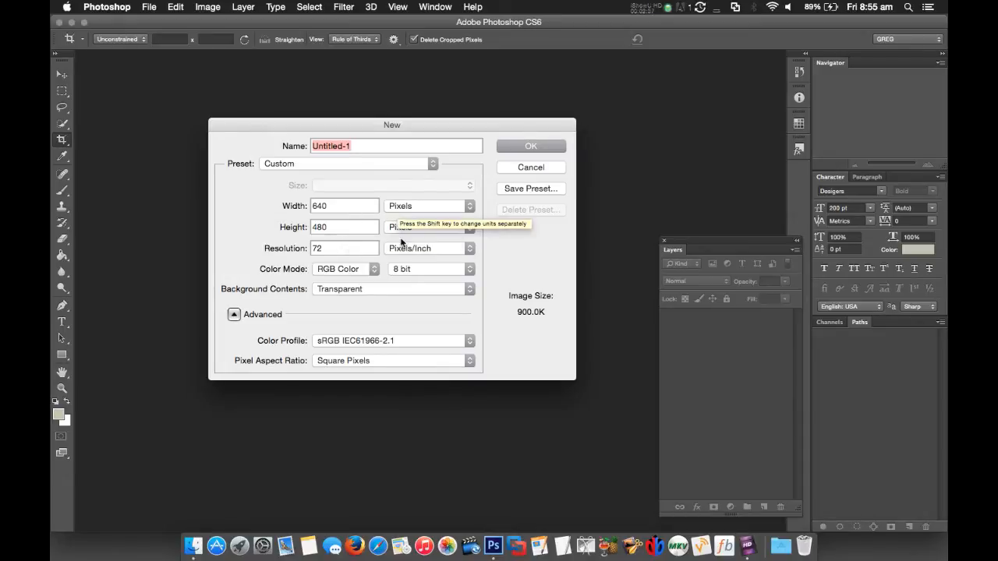
mouse_move(315, 258)
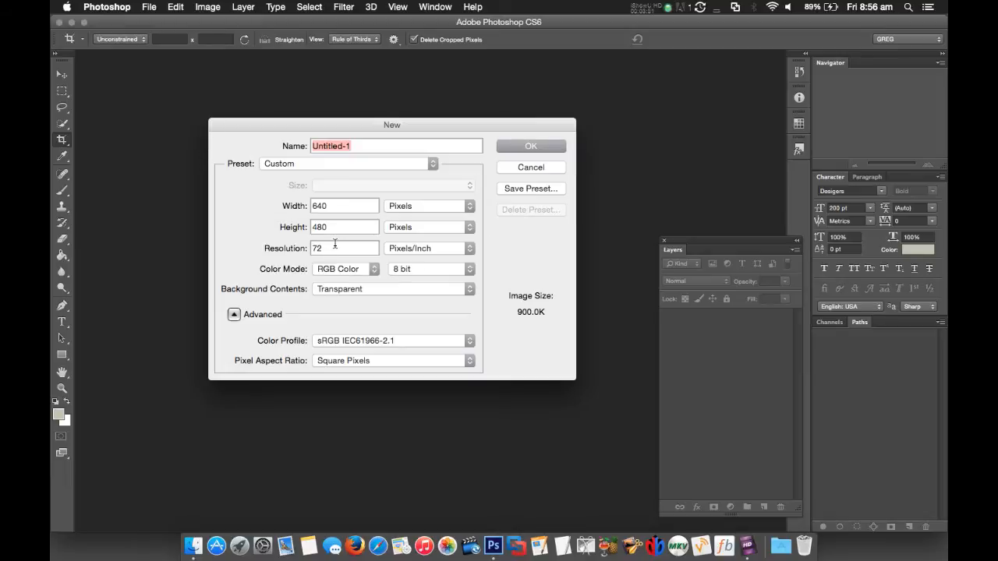
mouse_move(304, 305)
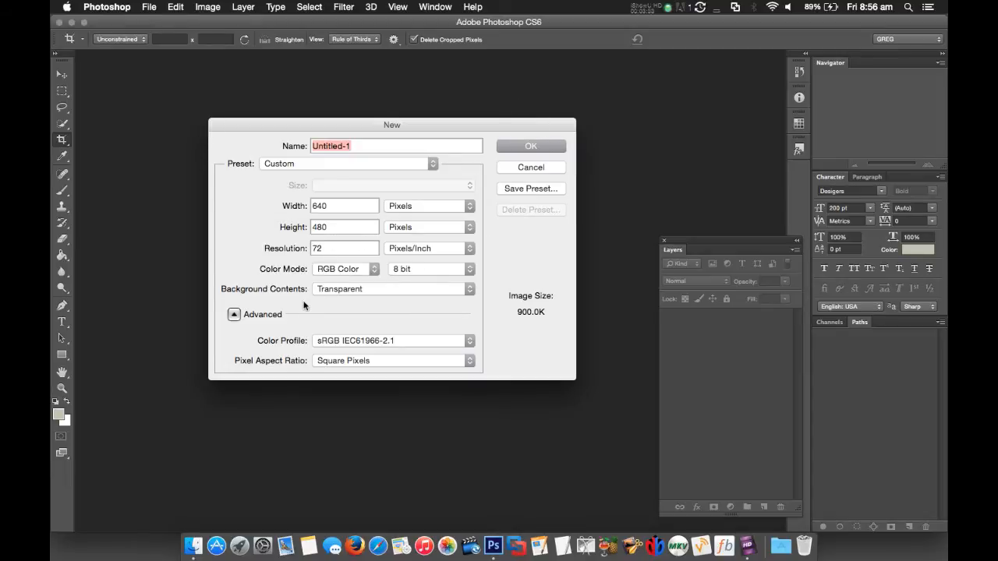
mouse_move(368, 296)
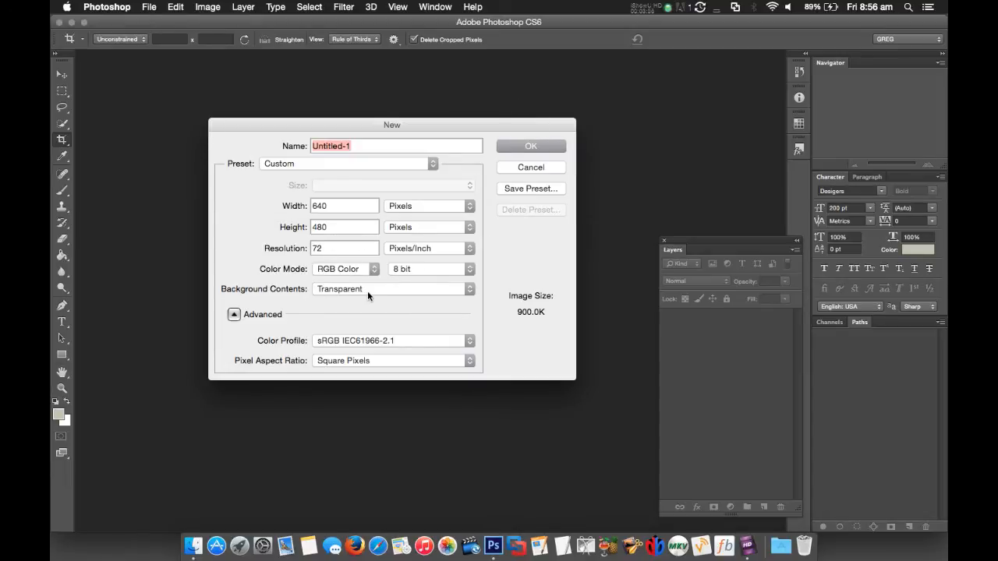
mouse_move(349, 295)
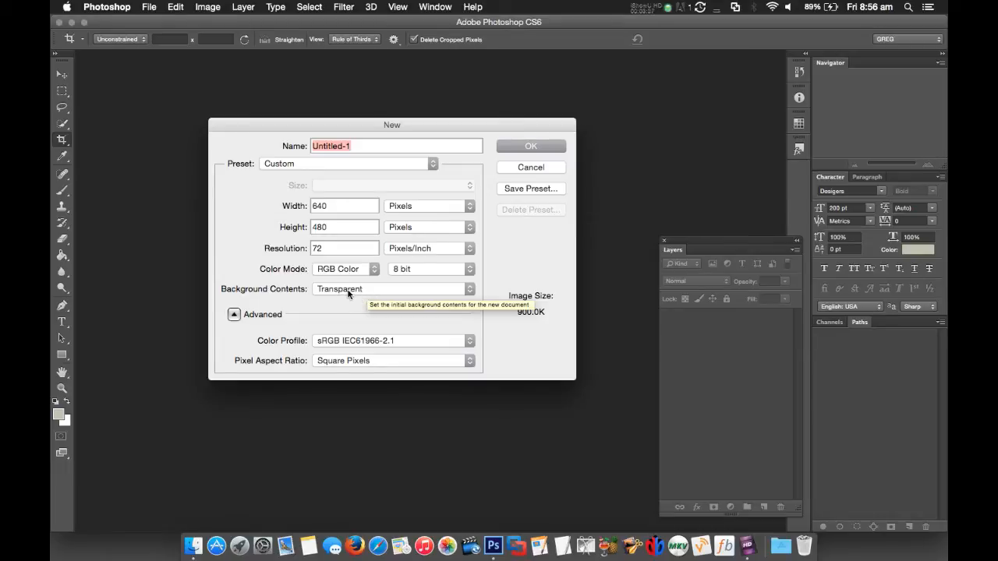
mouse_move(530, 146)
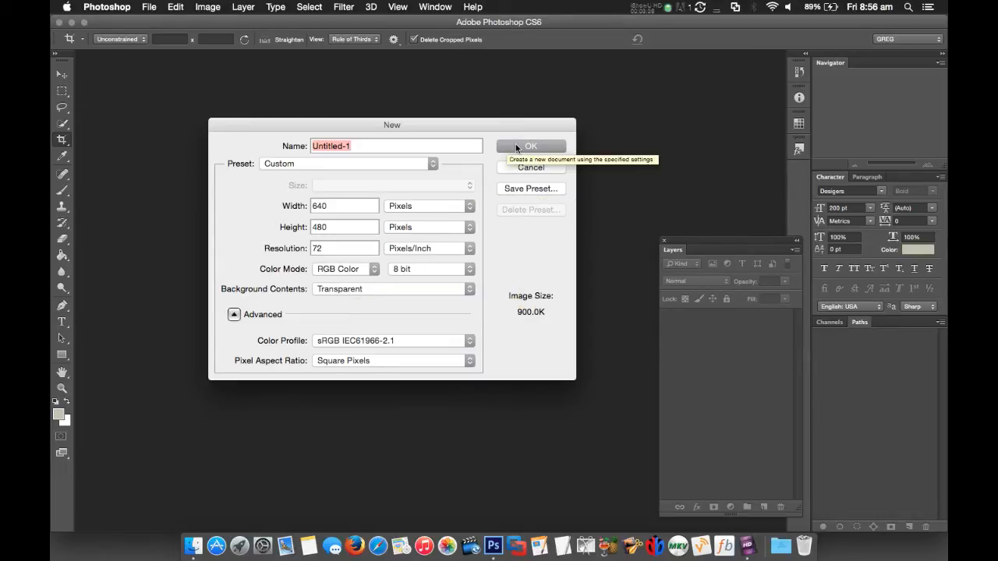
mouse_move(345, 443)
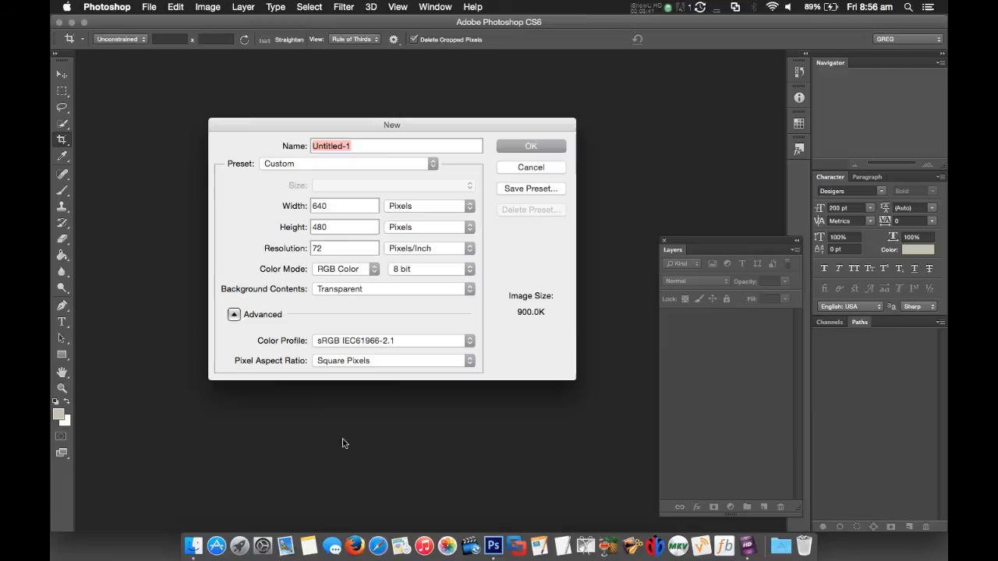
mouse_move(371, 368)
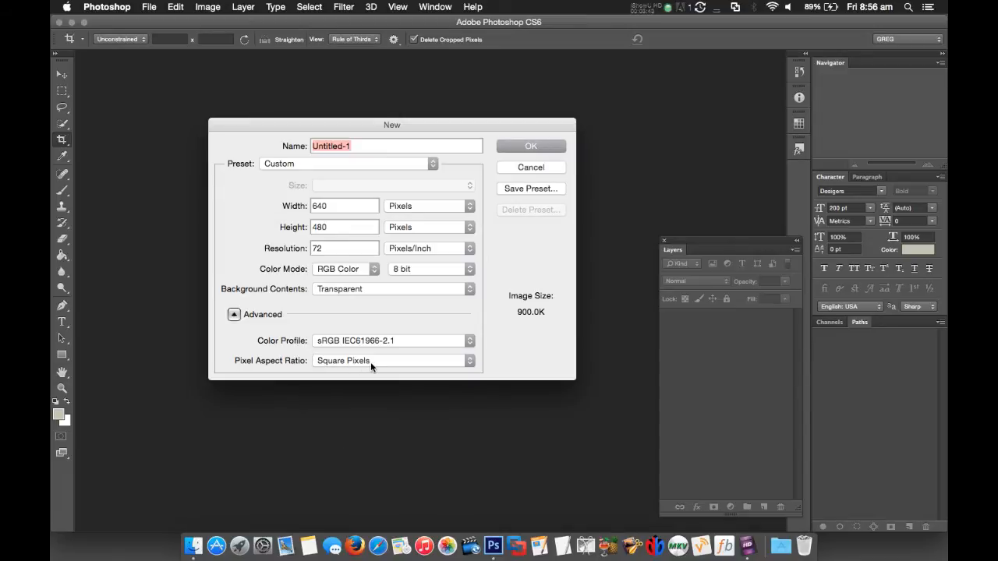
mouse_move(362, 362)
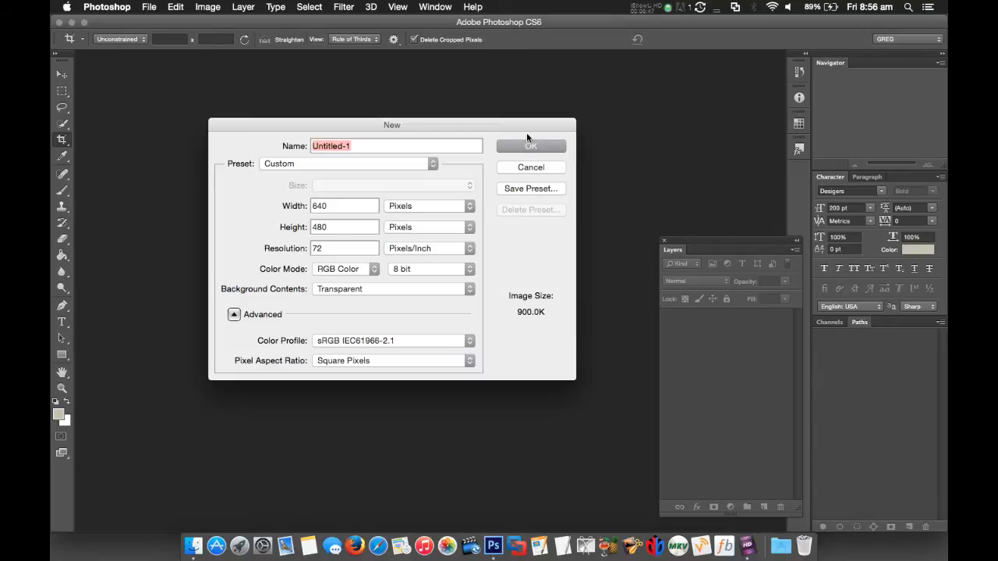
Create the 640×480 transparent Untitled-1 document and centre its window
click(530, 147)
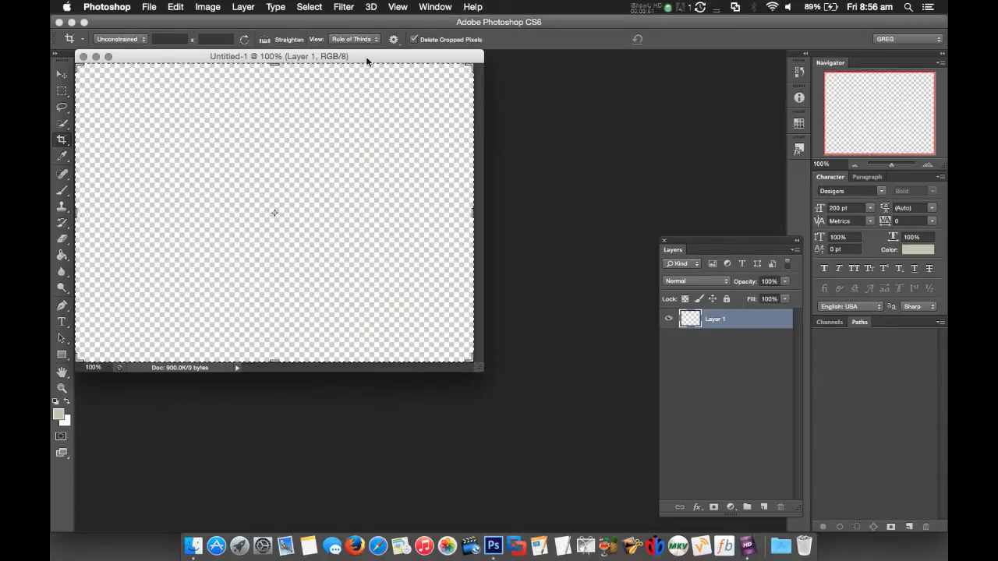
drag(273, 56, 334, 102)
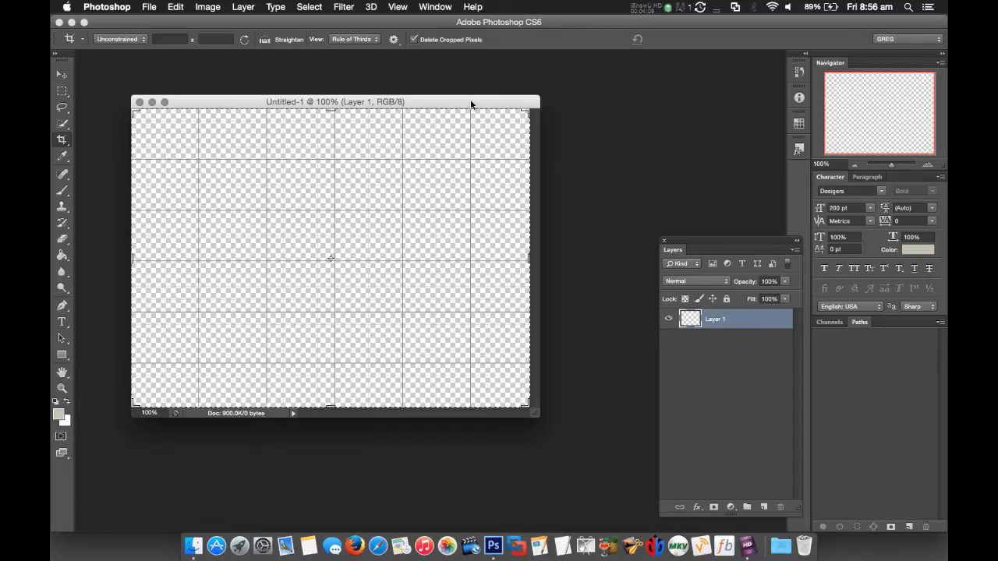
Set Guides, Grid & Slices preferences to a gridline every 25 percent
click(148, 7)
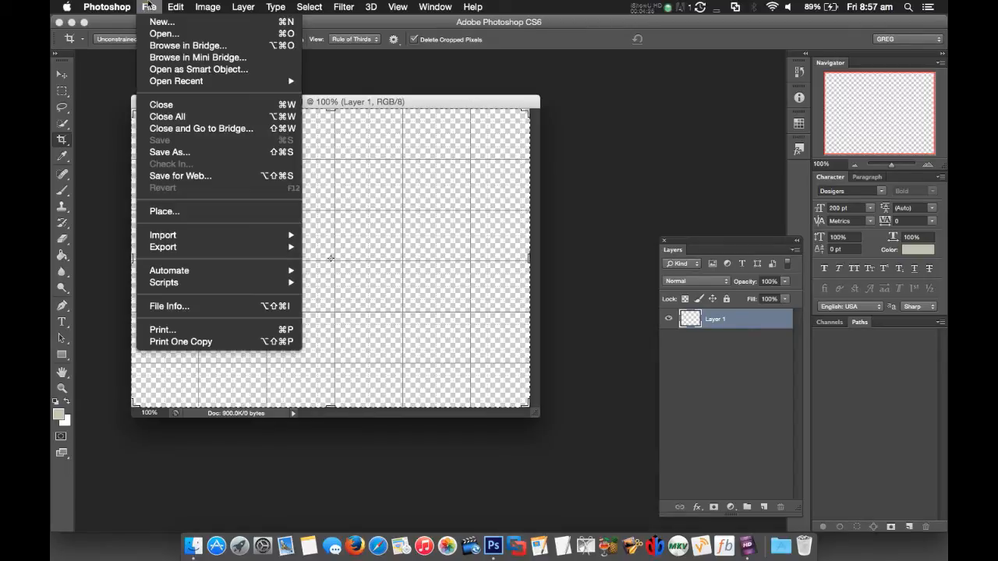
click(106, 6)
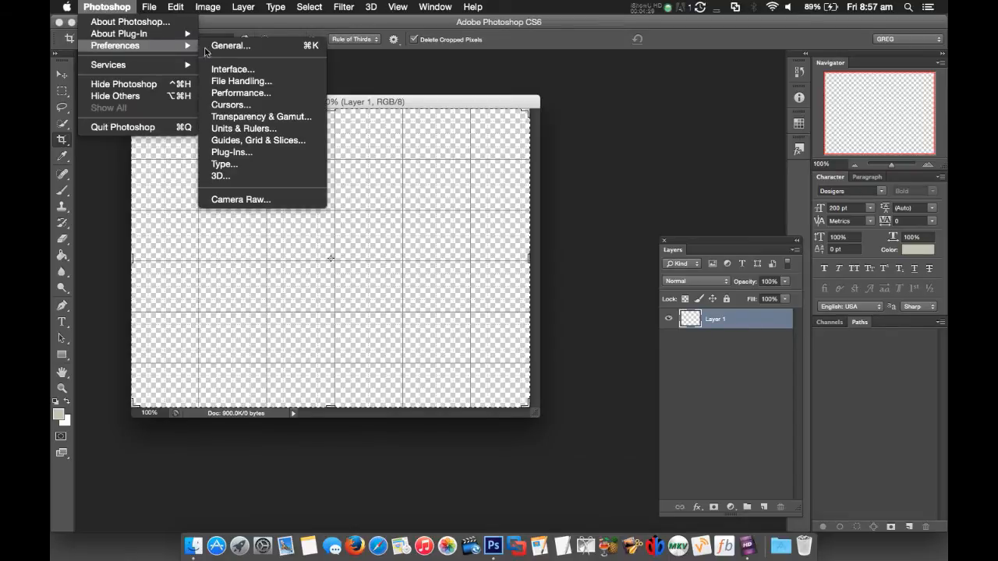
mouse_move(253, 141)
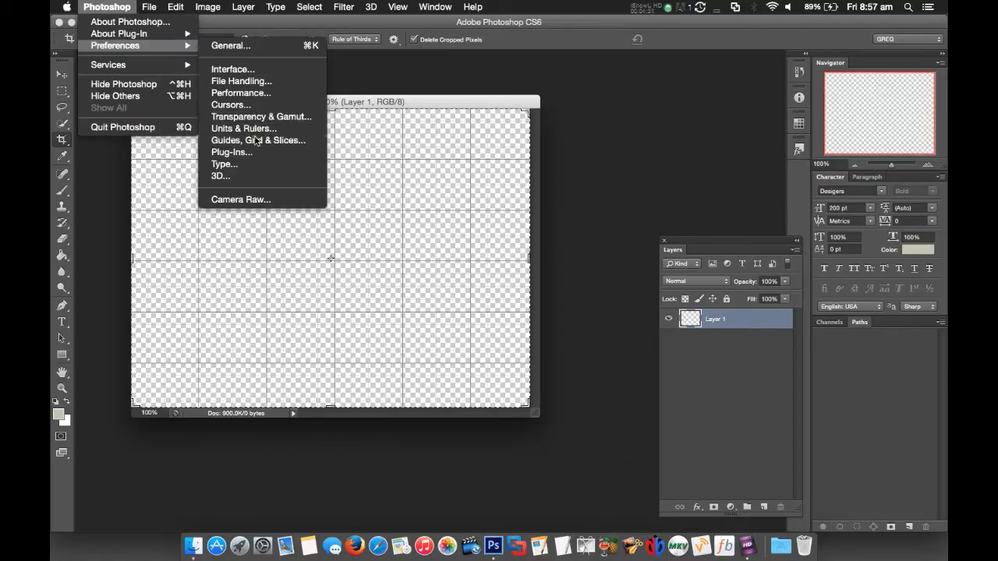
click(259, 140)
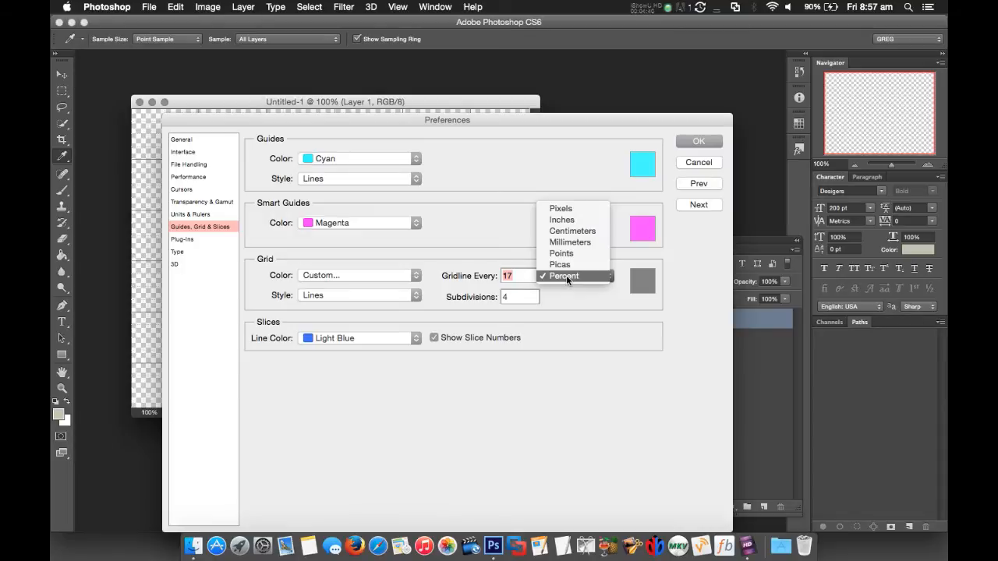
click(564, 276)
text(2)
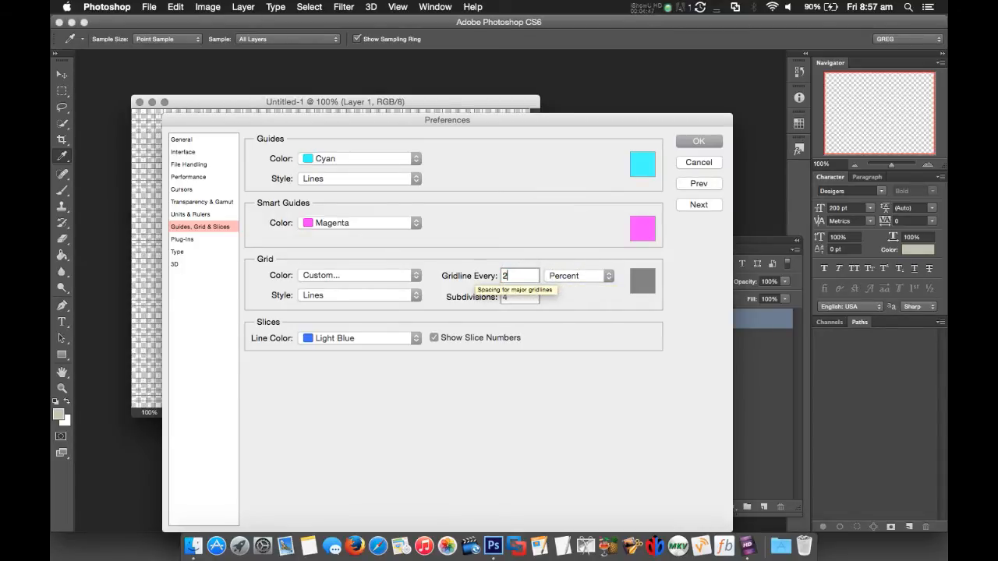
text(5)
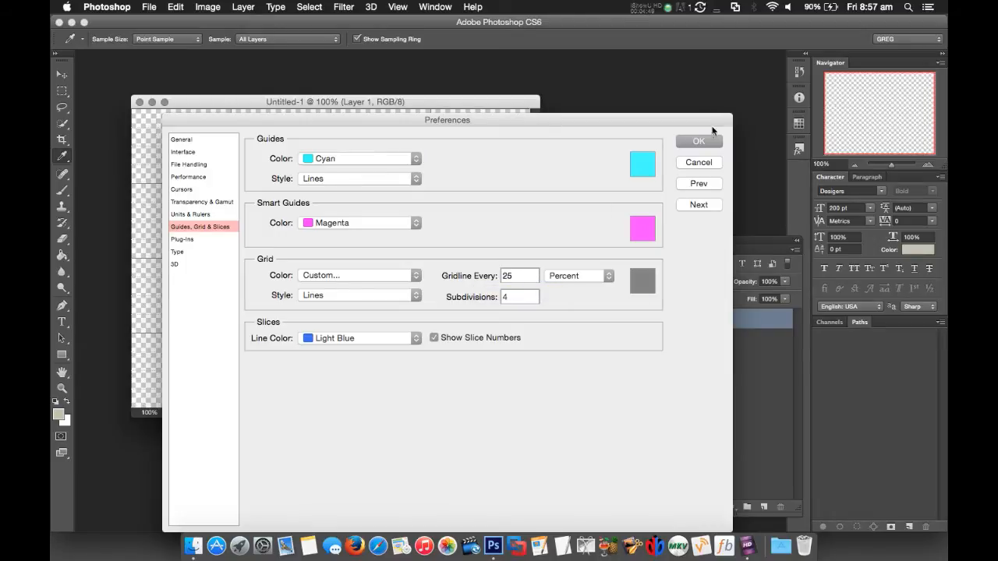
click(698, 140)
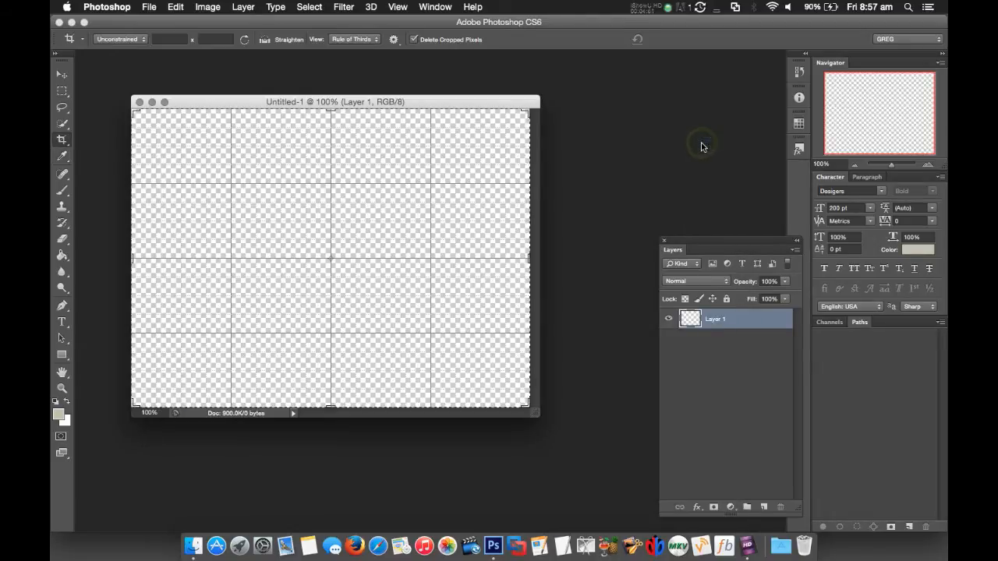
mouse_move(371, 284)
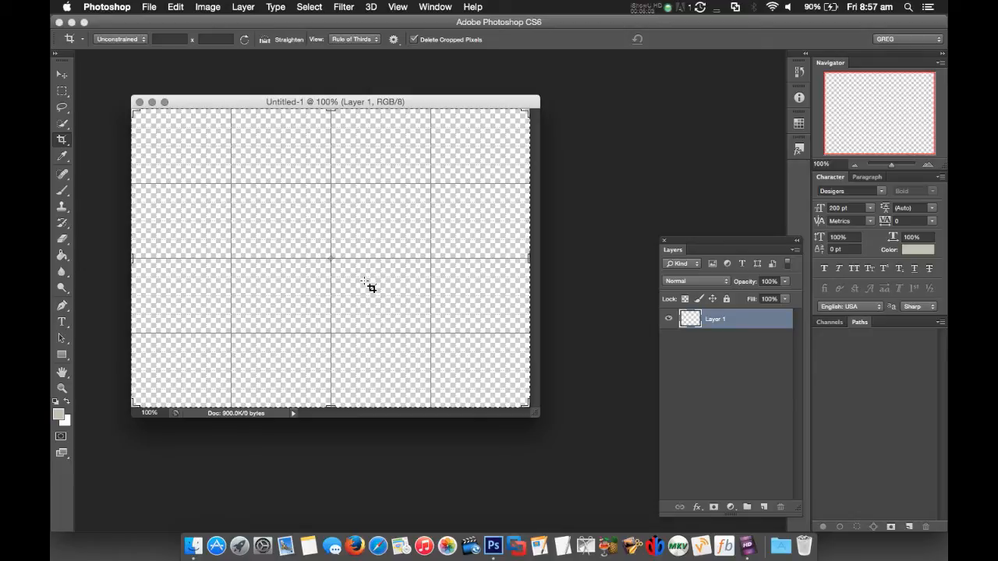
mouse_move(487, 296)
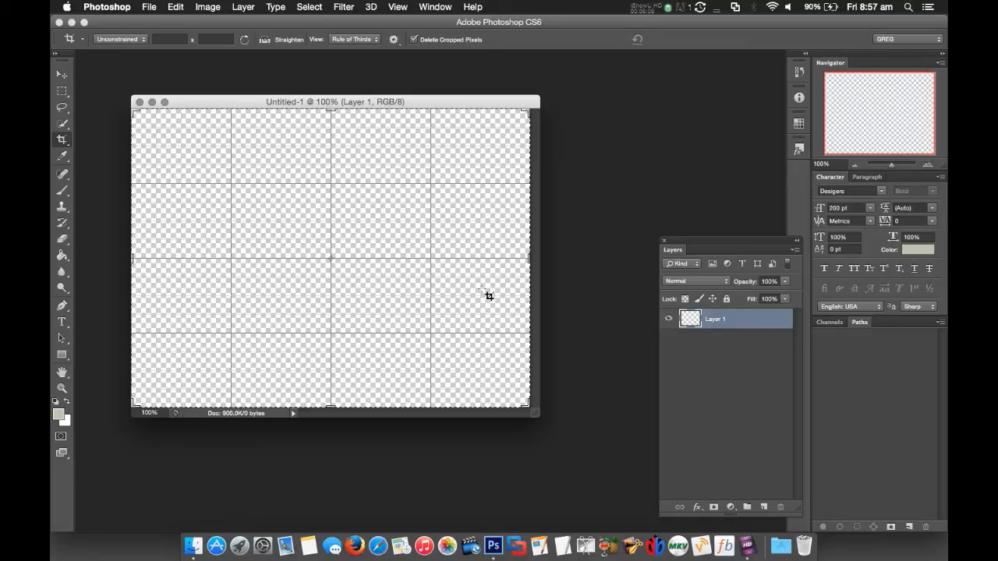
mouse_move(112, 175)
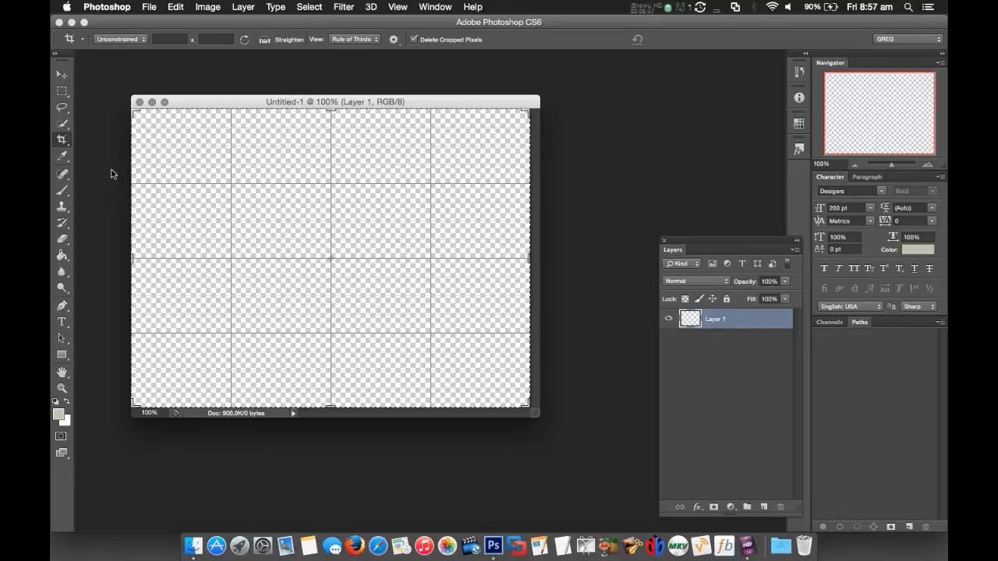
mouse_move(108, 194)
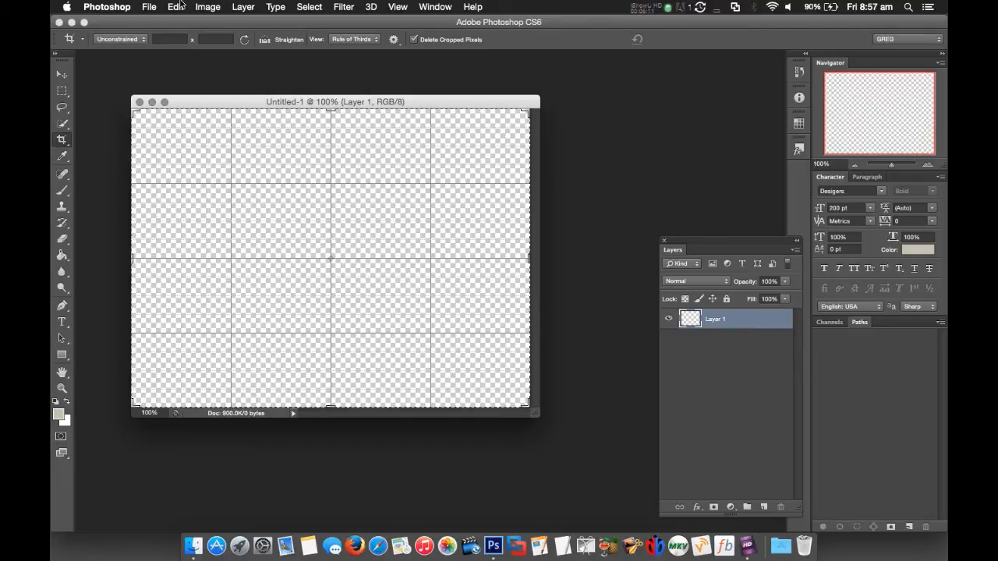
Open benson-widescreen.jpg puppy photo from the Desktop
click(148, 7)
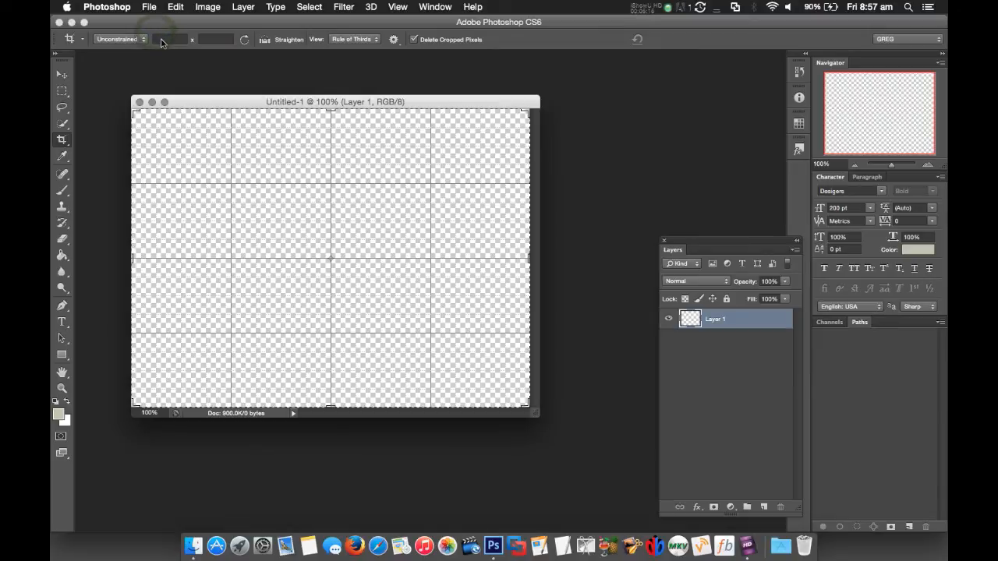
click(148, 7)
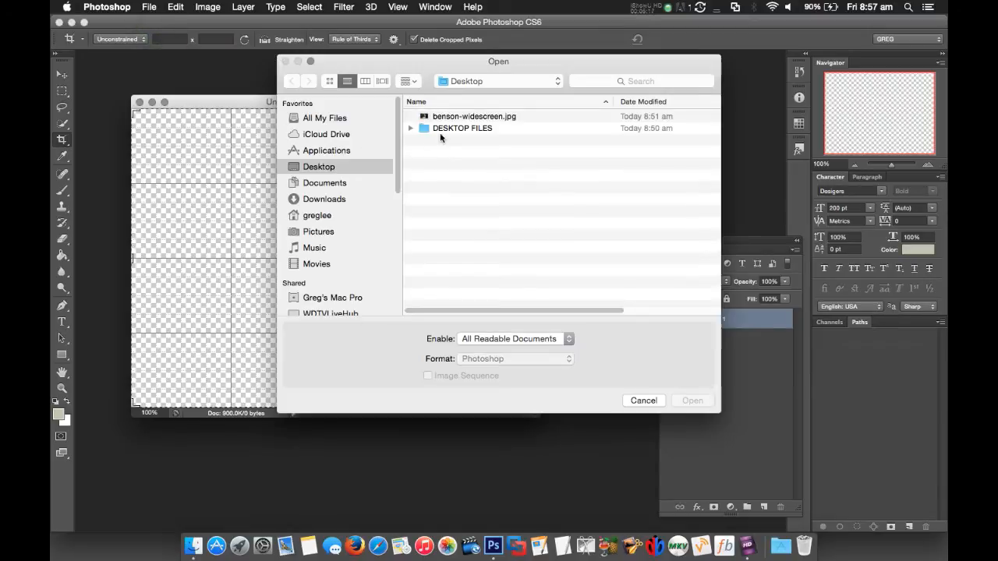
click(474, 115)
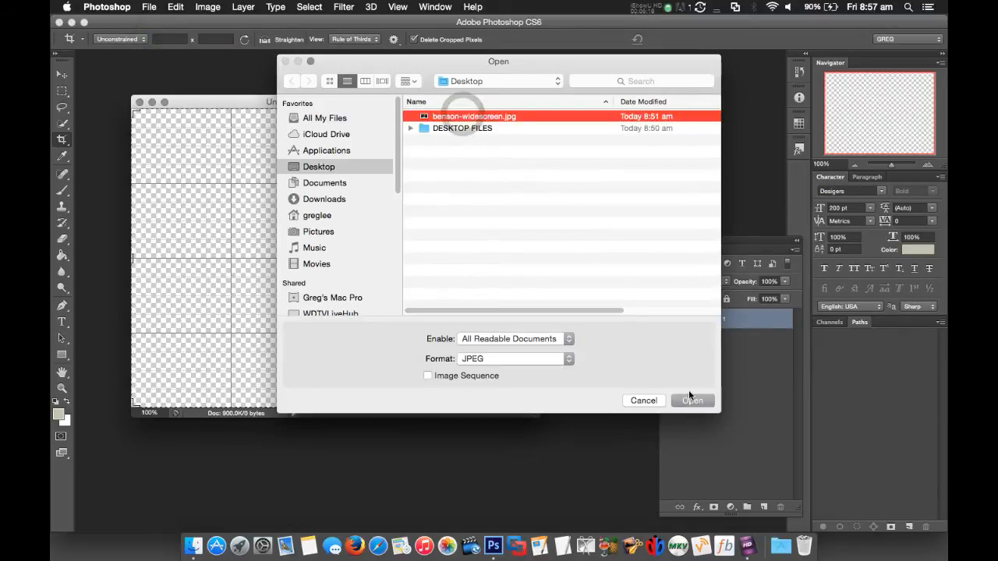
click(691, 399)
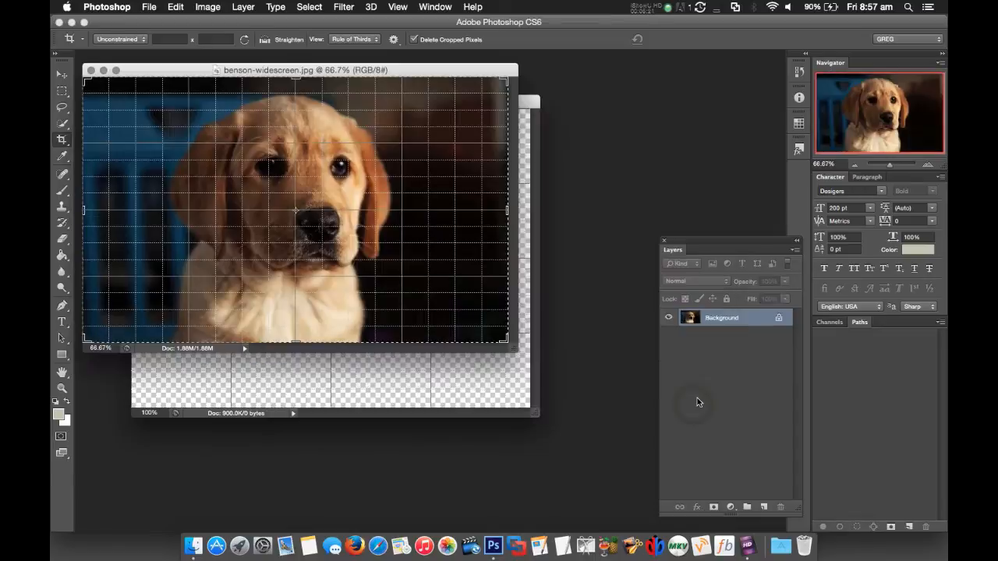
mouse_move(518, 243)
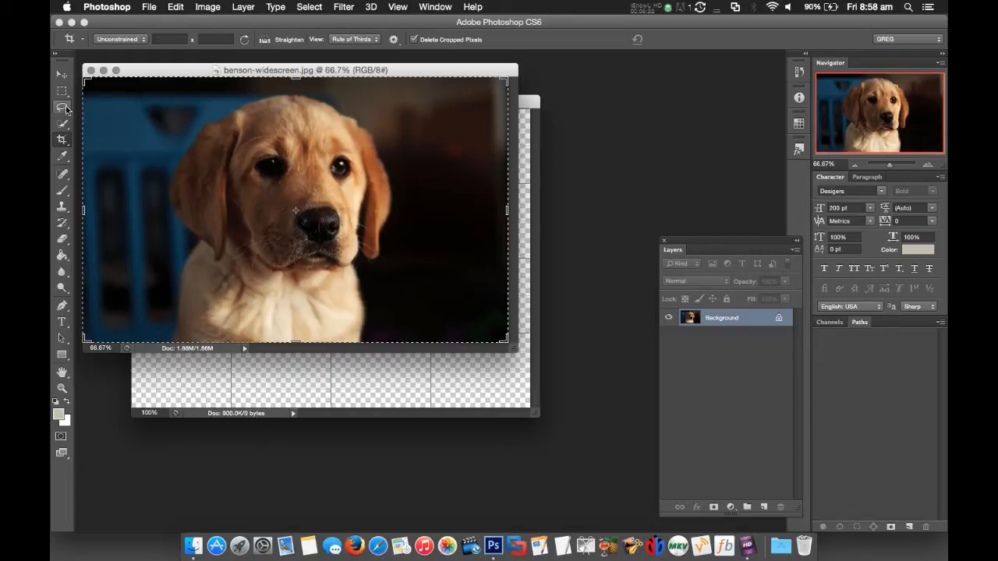
Select the puppy's head and chest with the Quick Selection Tool and show selection actions
click(62, 125)
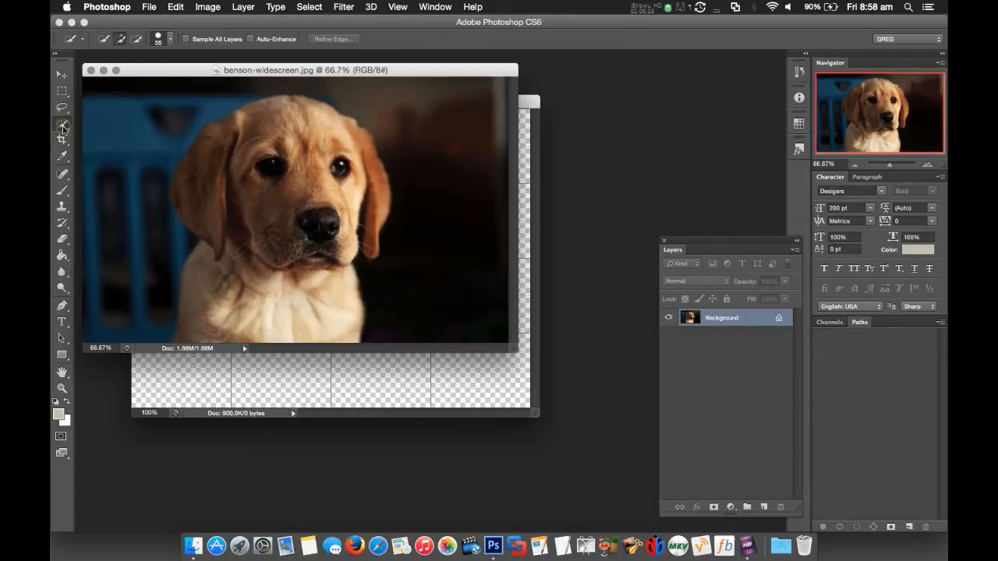
click(62, 126)
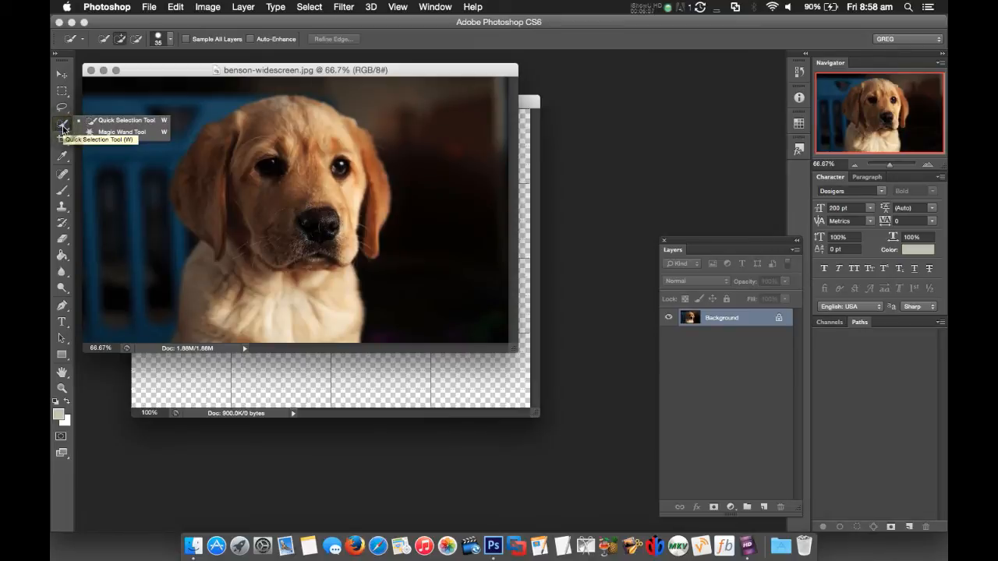
click(122, 118)
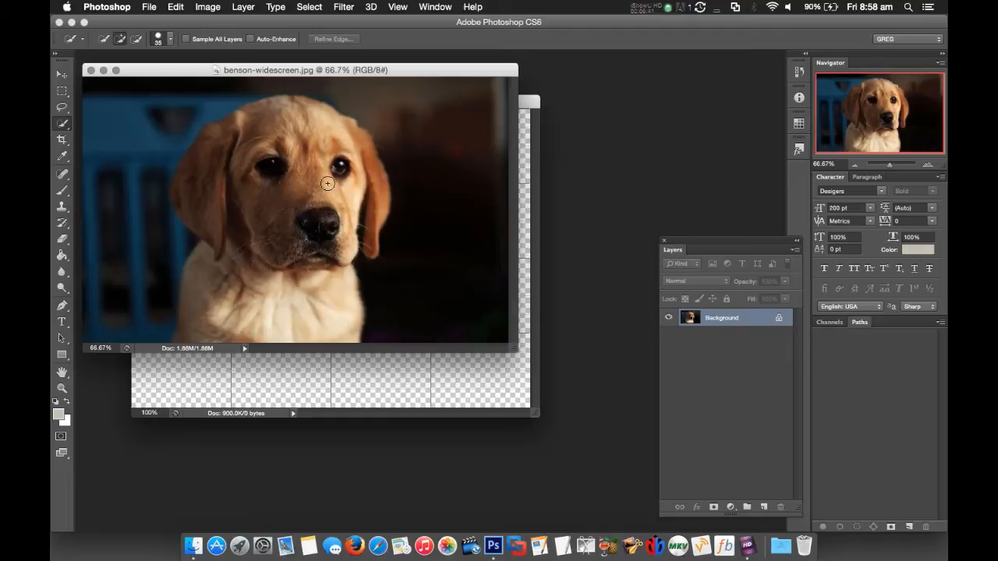
mouse_move(327, 119)
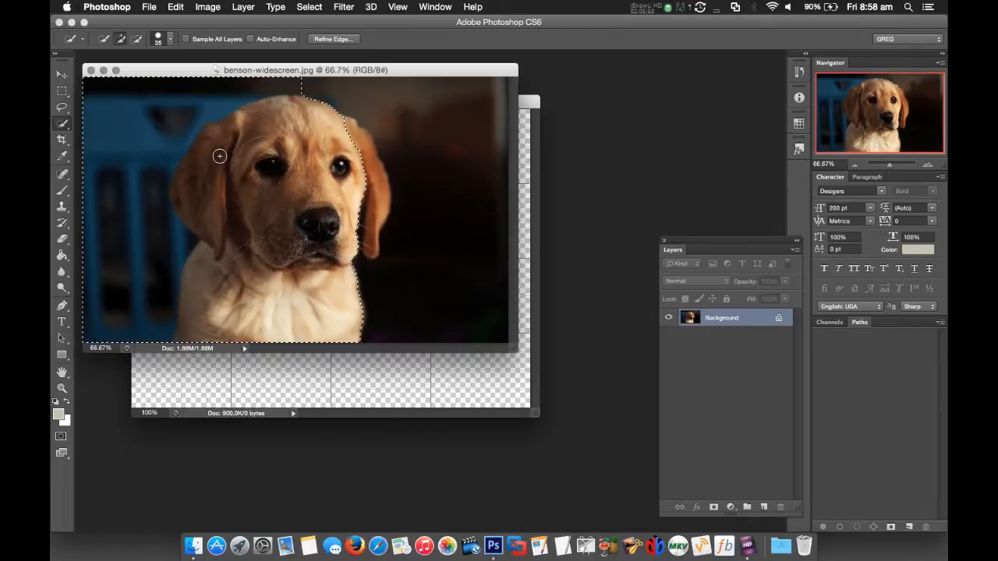
mouse_move(221, 149)
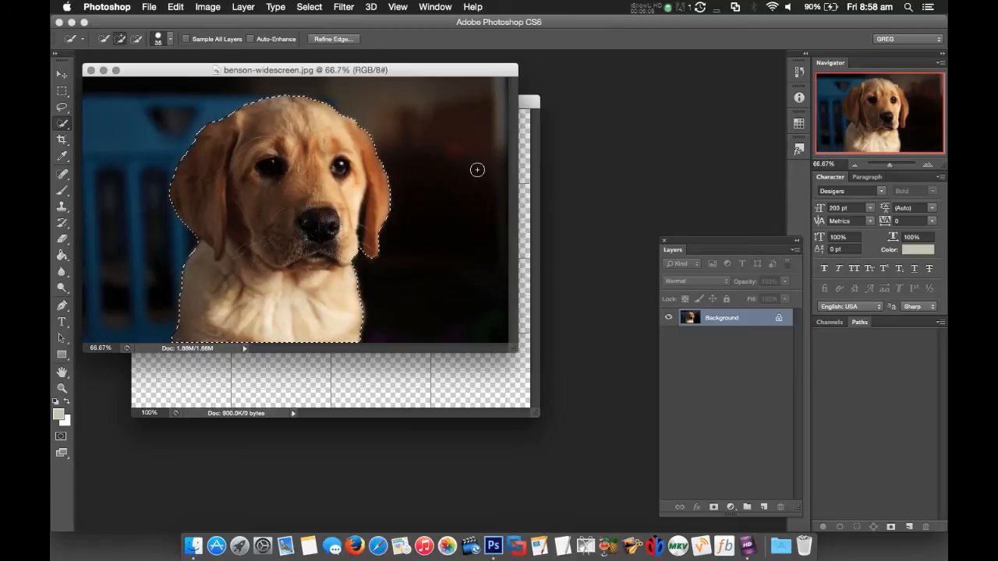
mouse_move(449, 221)
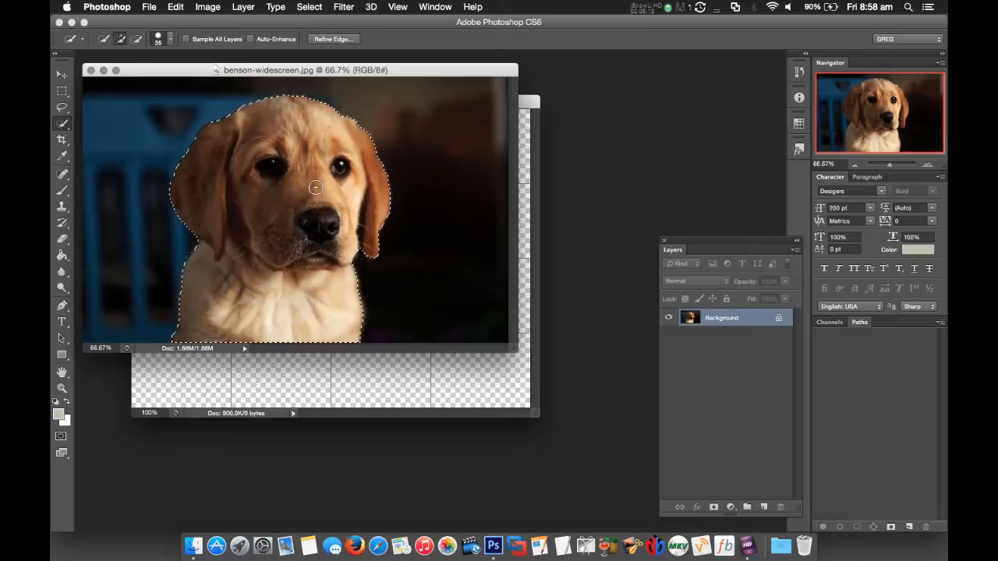
right_click(315, 187)
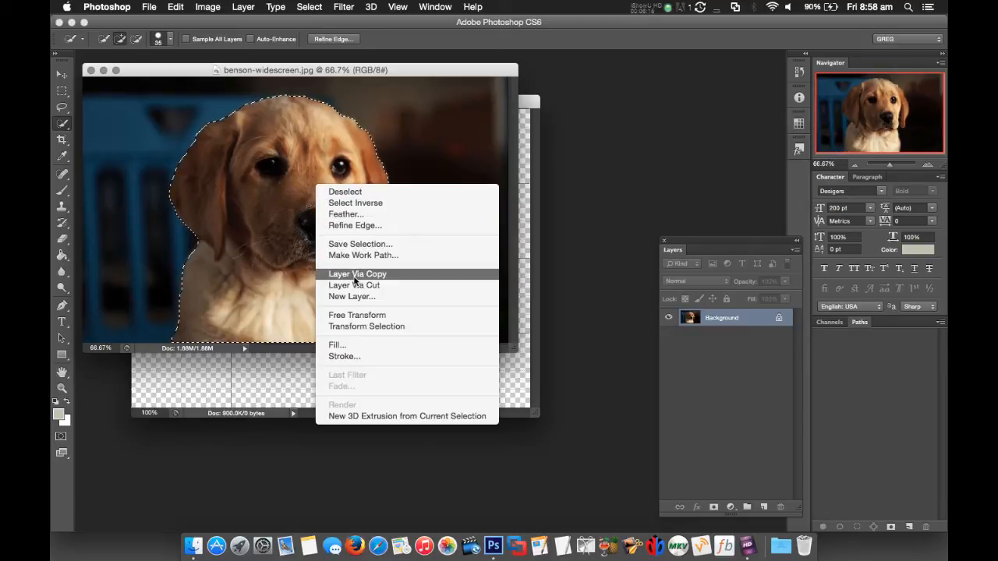
Copy the puppy via Layer via Copy and bring it into Untitled-1 as Layer 2
click(356, 275)
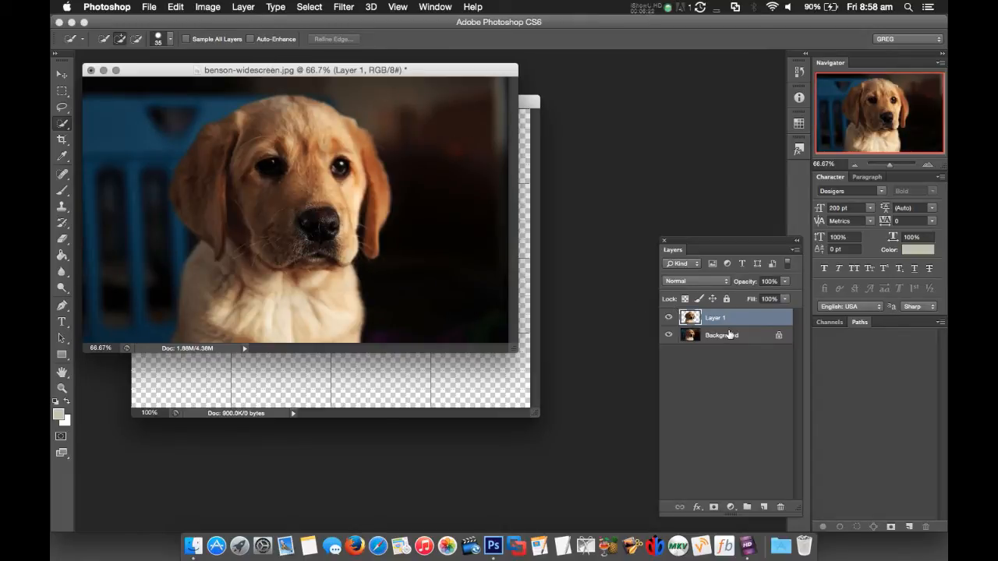
double_click(714, 318)
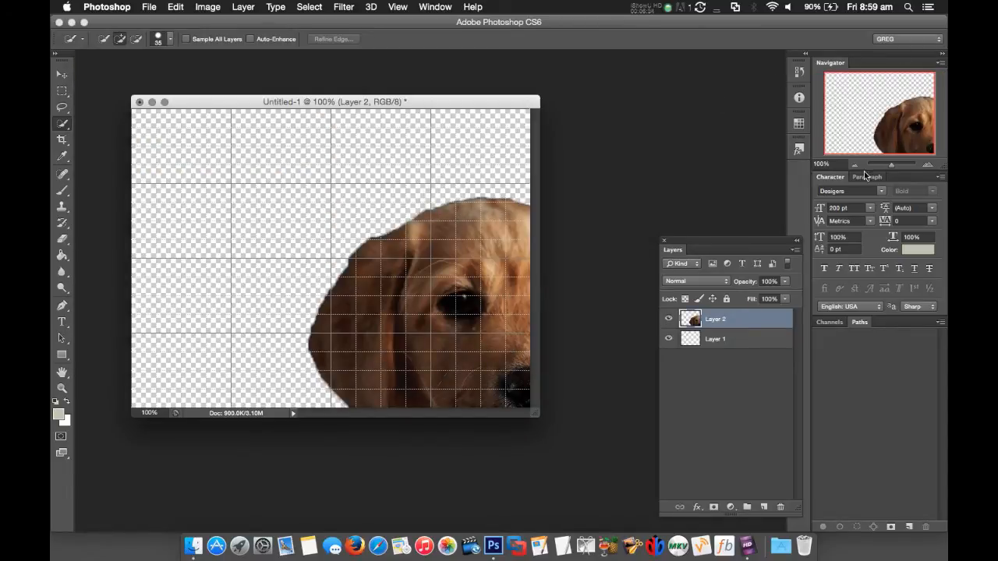
Scale the puppy layer down and position it in the canvas's bottom-left corner
click(855, 164)
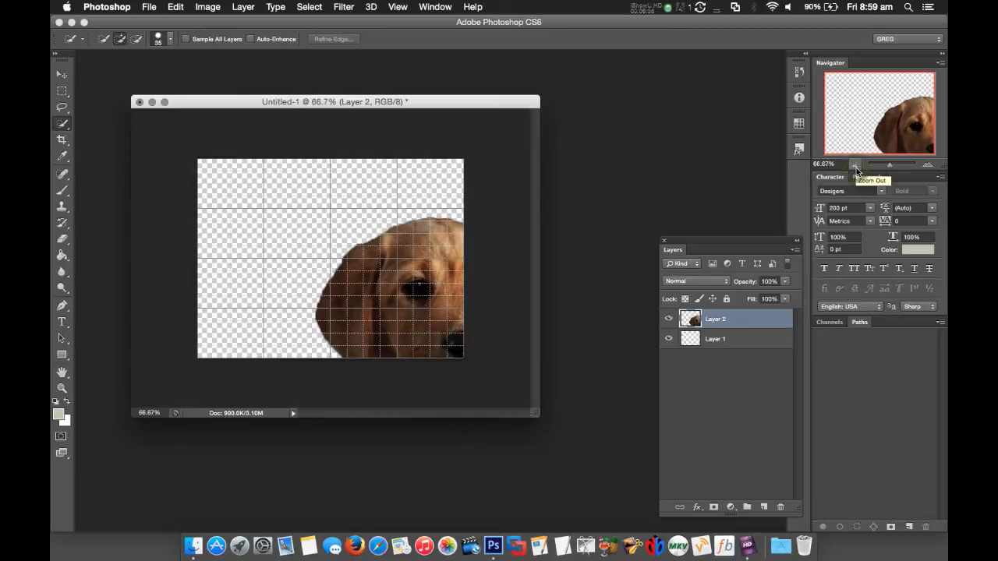
click(854, 163)
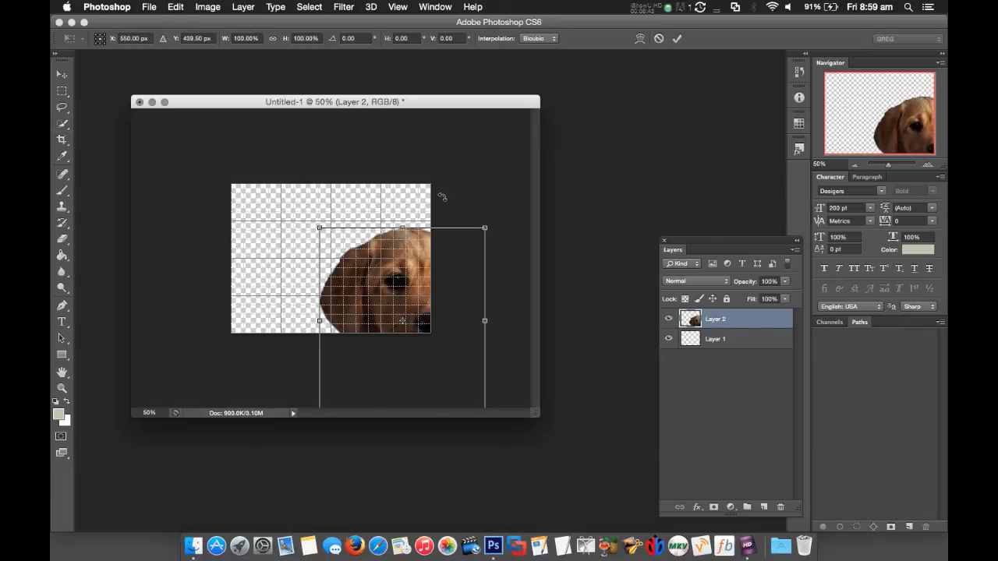
mouse_move(349, 236)
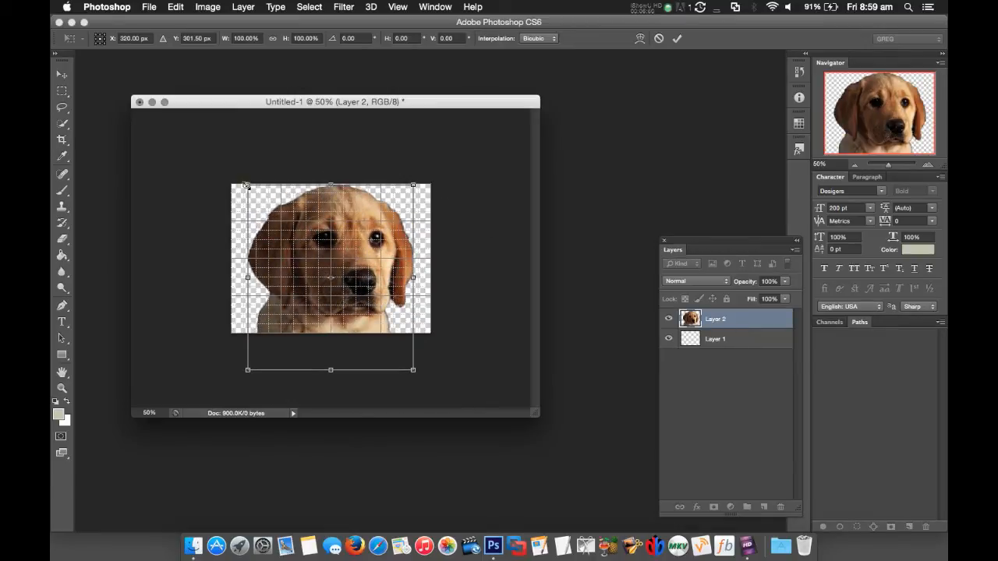
drag(247, 185, 317, 250)
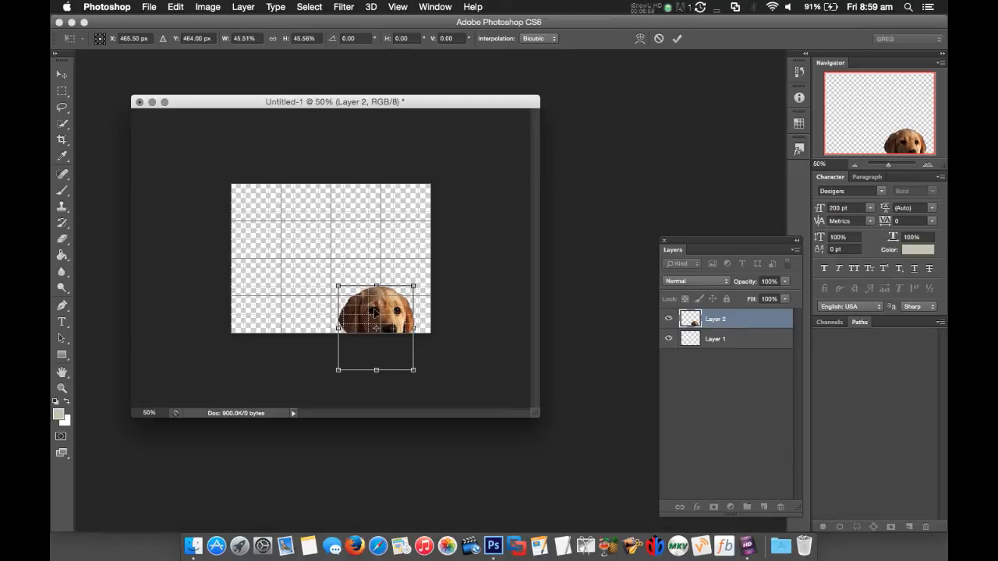
drag(378, 312, 267, 290)
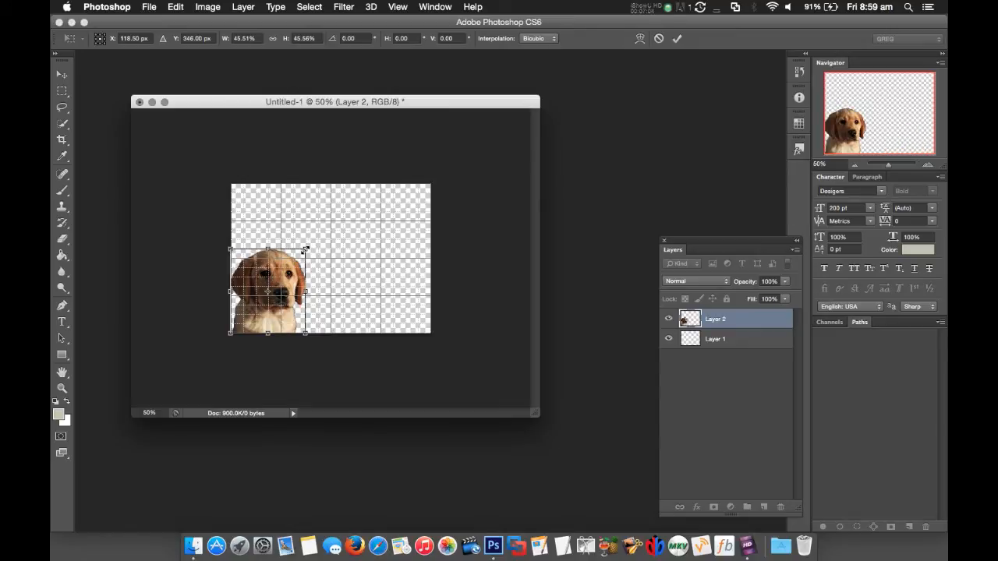
drag(305, 248, 285, 273)
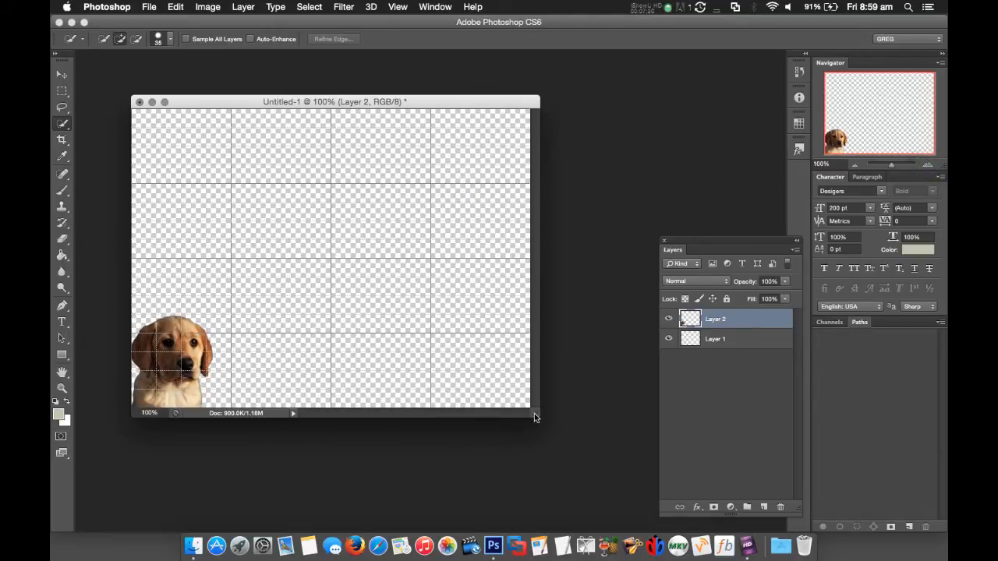
Draw a Rectangle 1 bar spanning the bottom quarter of the canvas
drag(536, 417, 580, 468)
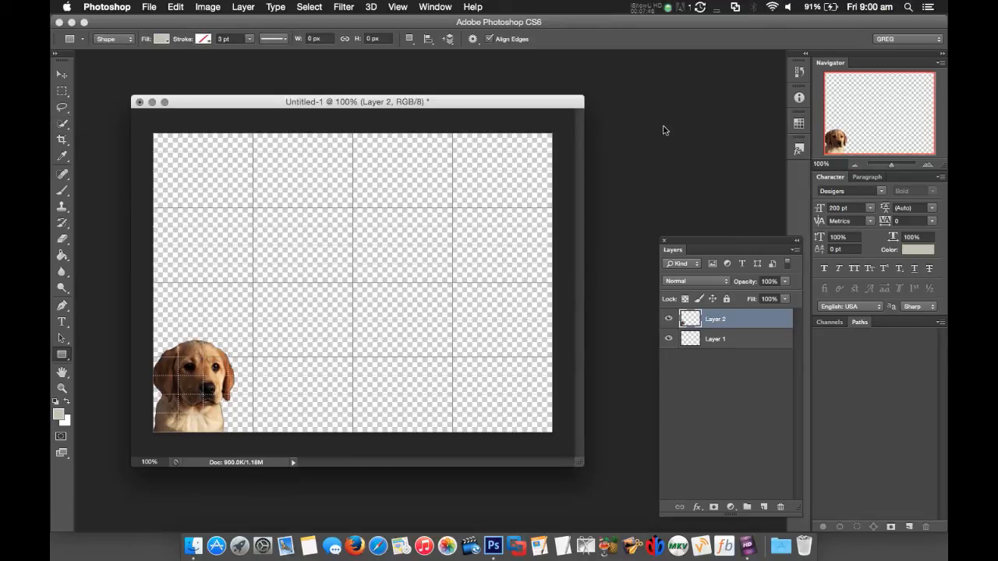
mouse_move(65, 361)
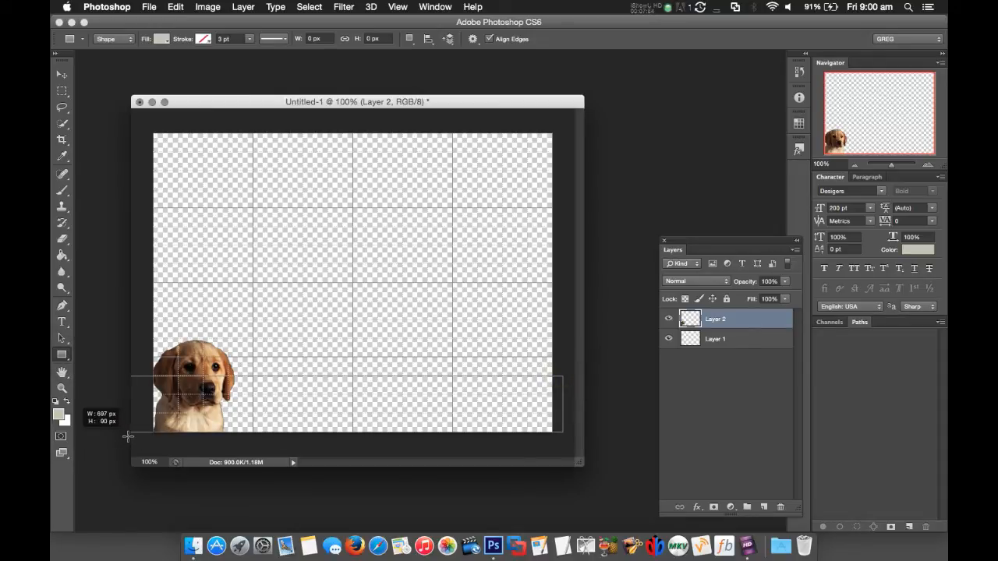
drag(128, 379, 561, 436)
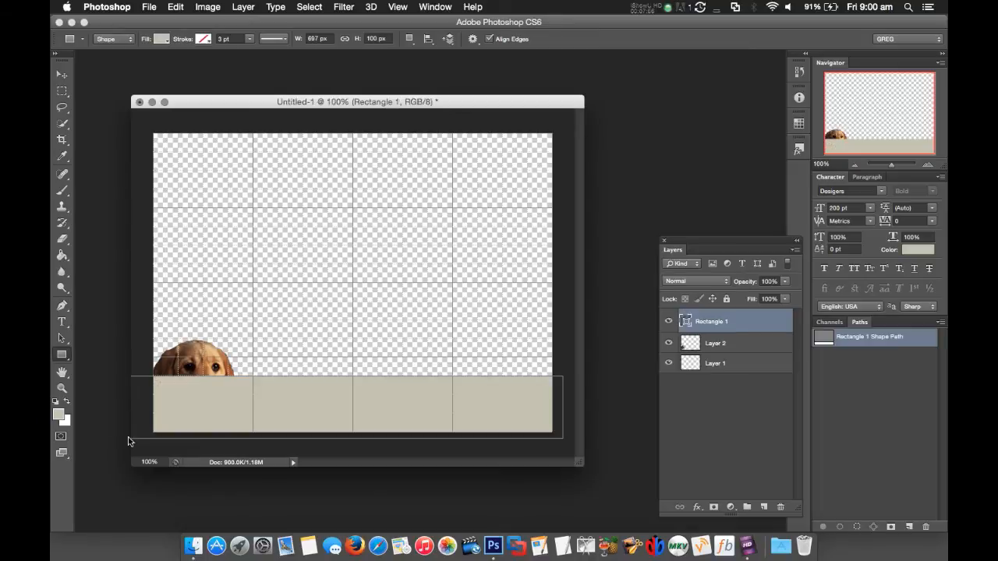
mouse_move(549, 312)
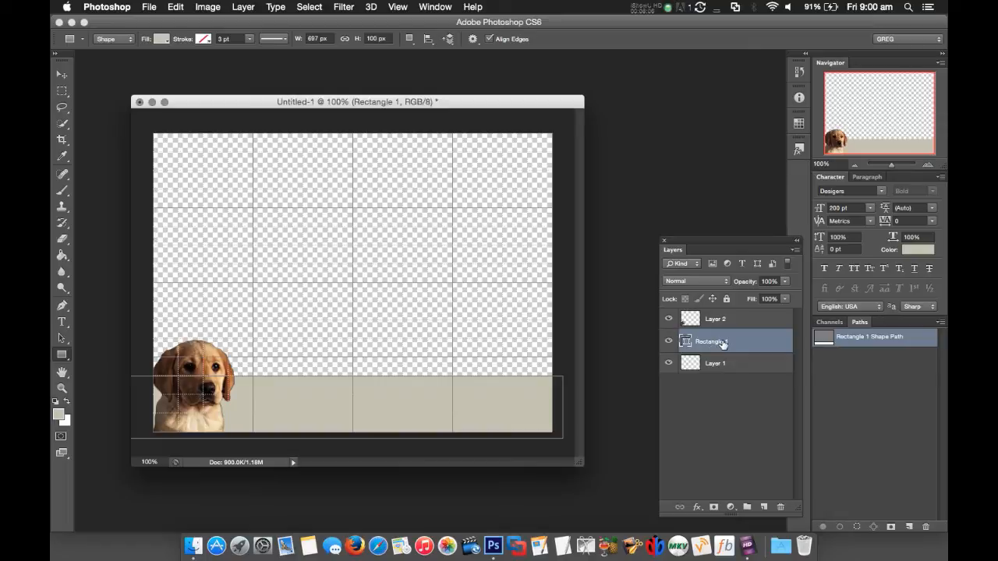
Give Rectangle 1 a black (#000000) Color Overlay layer style
right_click(711, 340)
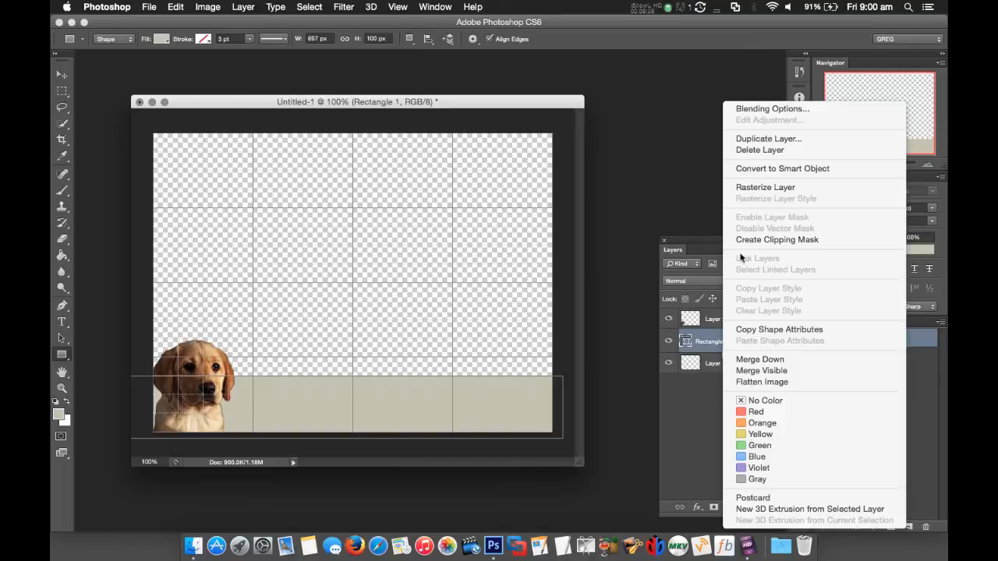
click(771, 109)
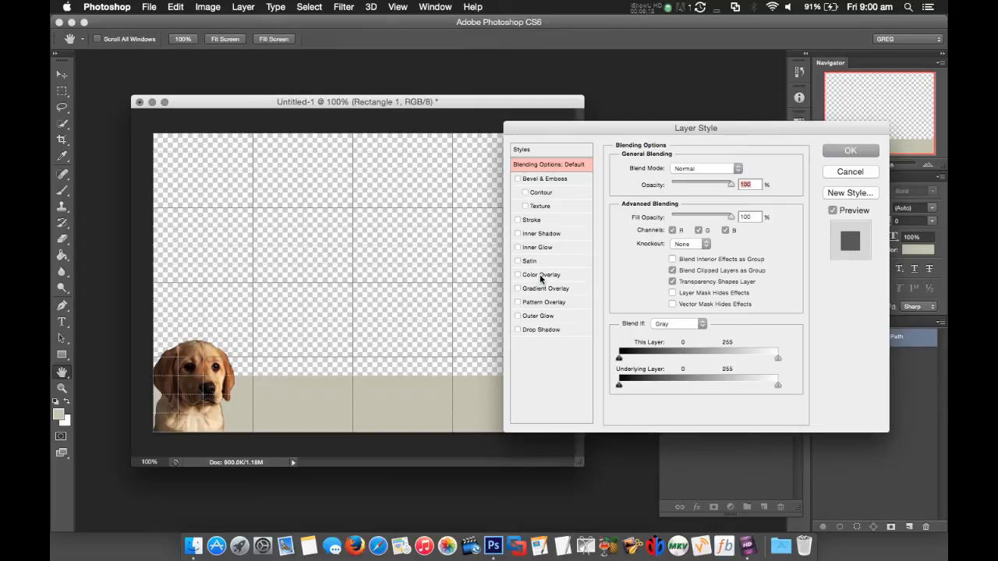
click(540, 274)
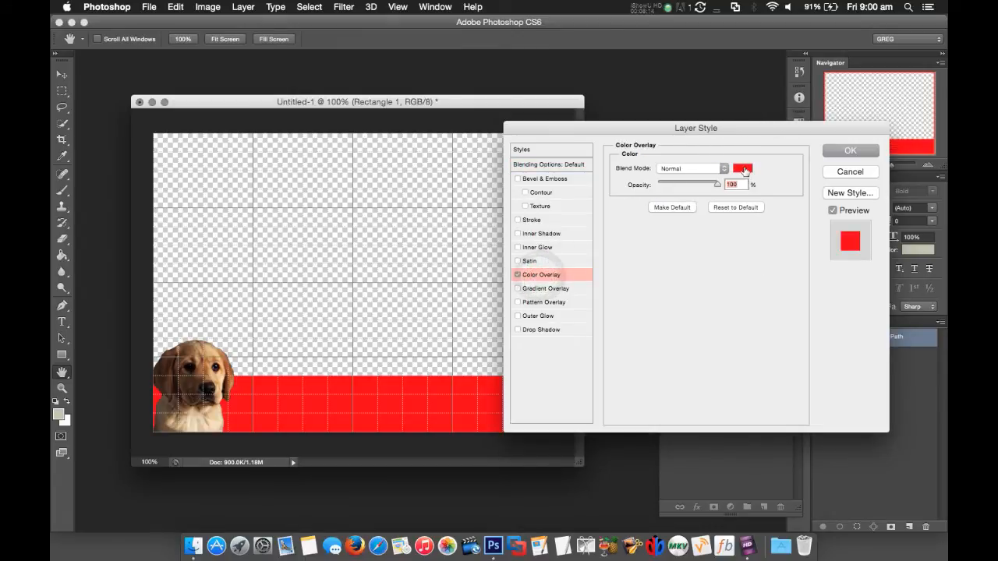
click(742, 169)
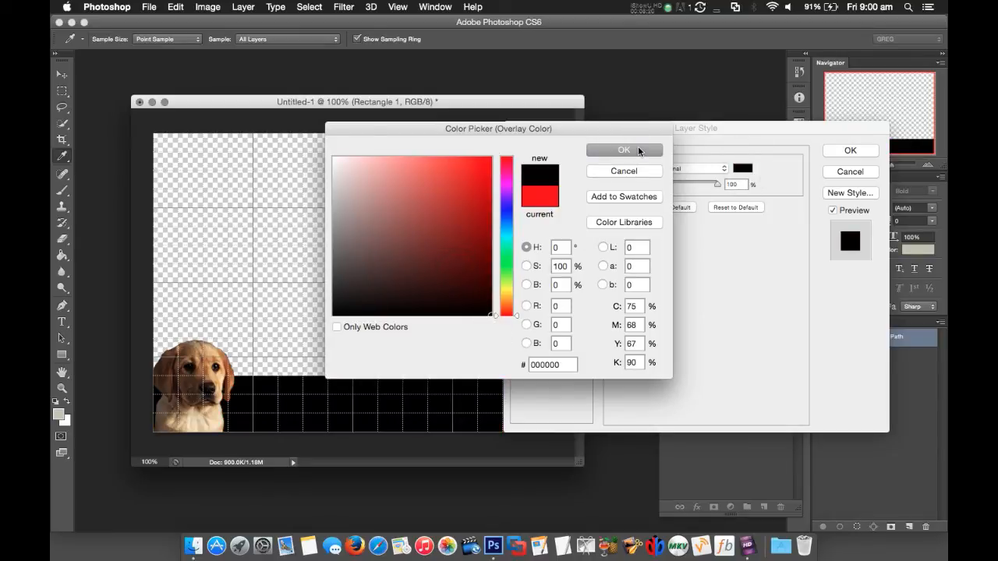
click(623, 150)
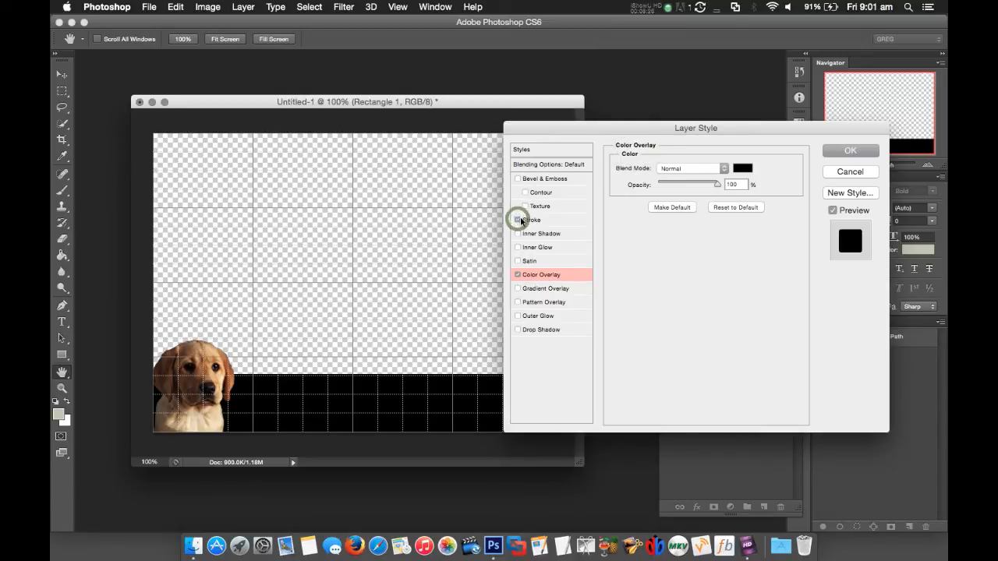
Add a yellow (#ffff00) Stroke to the black bar in Layer Style and apply it
click(530, 220)
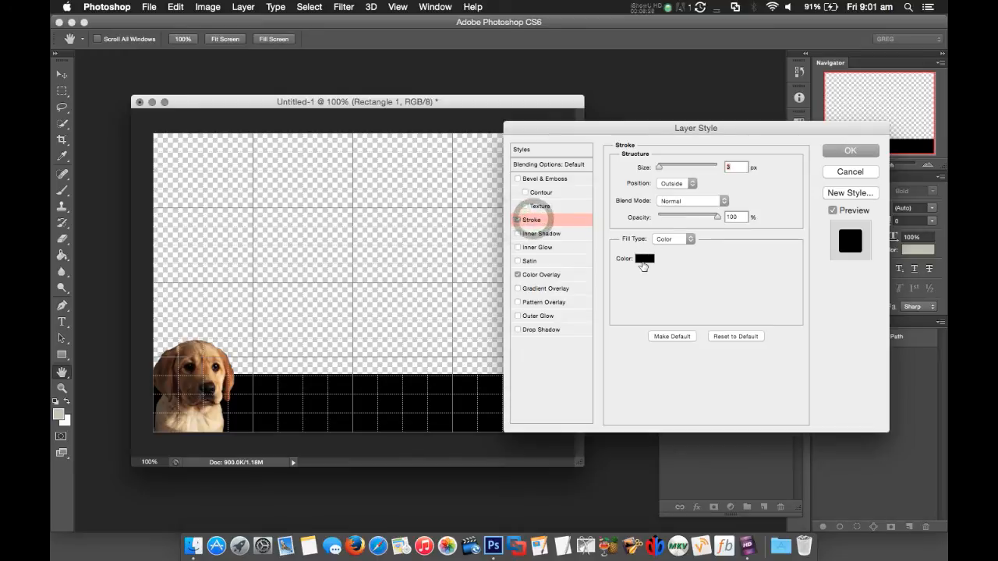
click(644, 259)
text(ffff00)
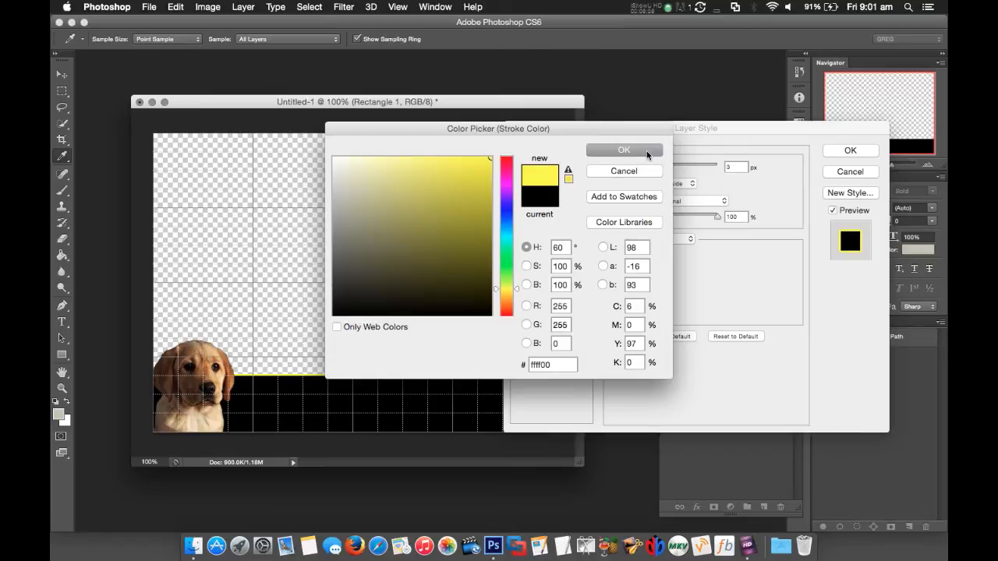
click(624, 150)
text(10)
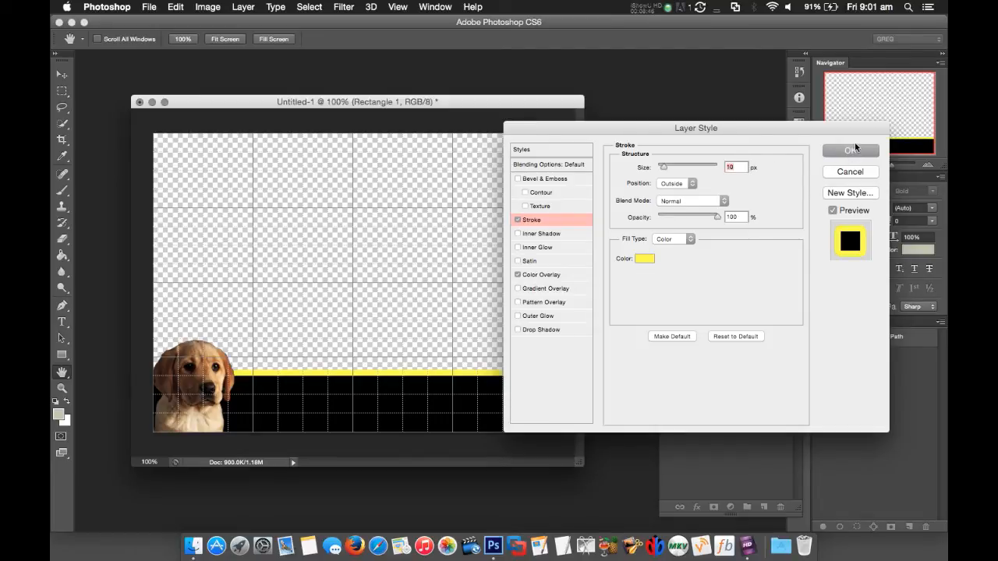
click(850, 150)
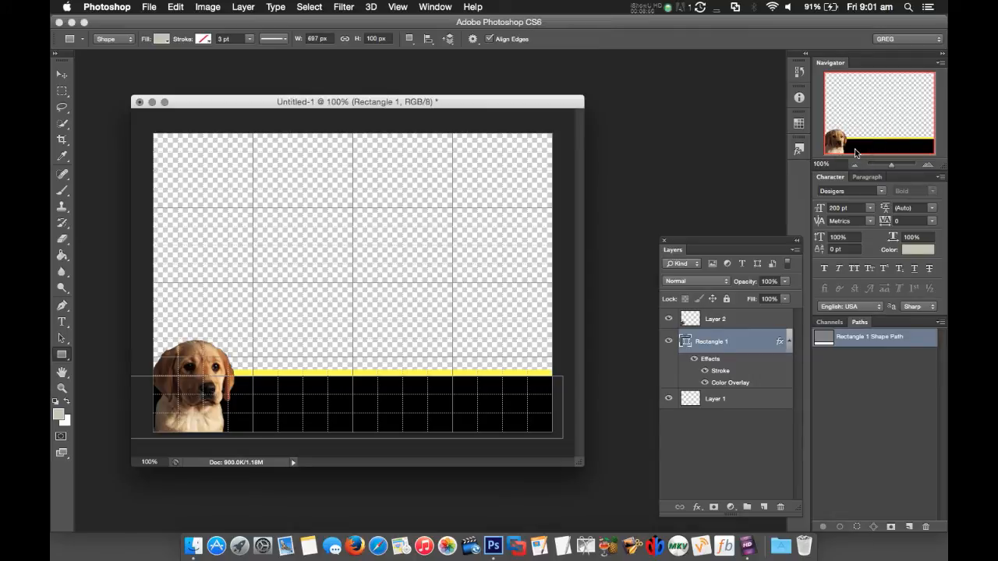
mouse_move(854, 149)
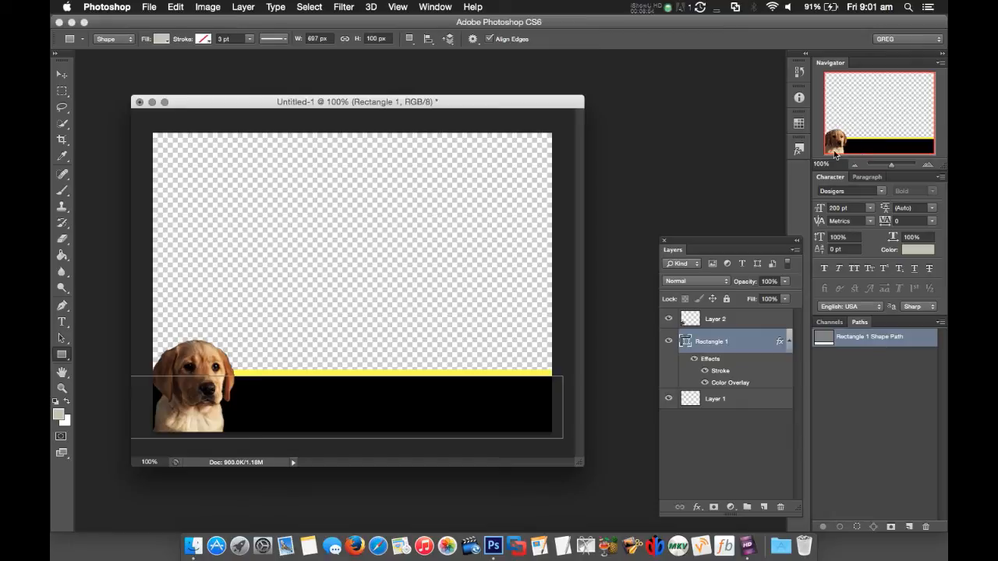
Select the dog photo layer and merge all visible layers into one
click(714, 318)
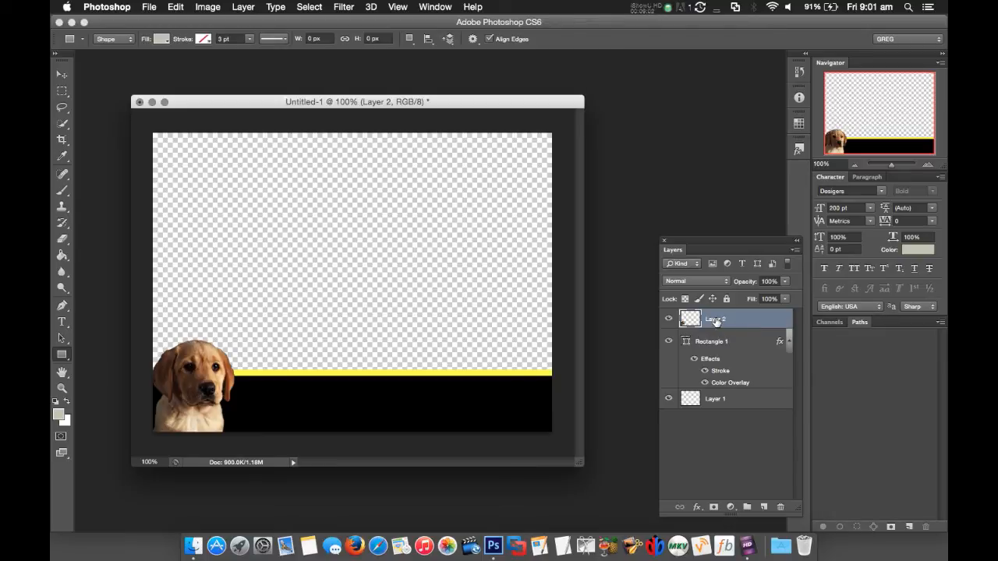
click(243, 6)
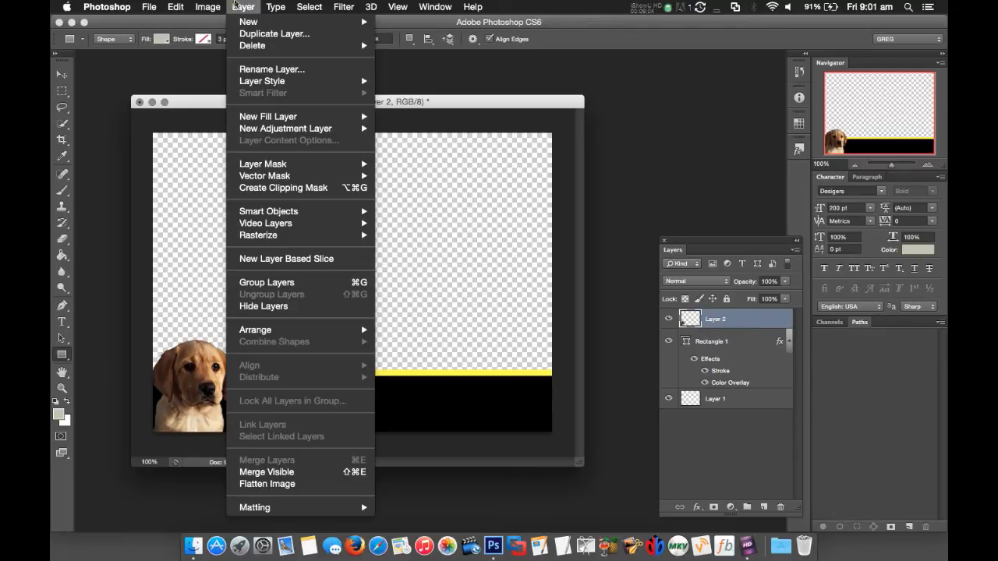
mouse_move(267, 471)
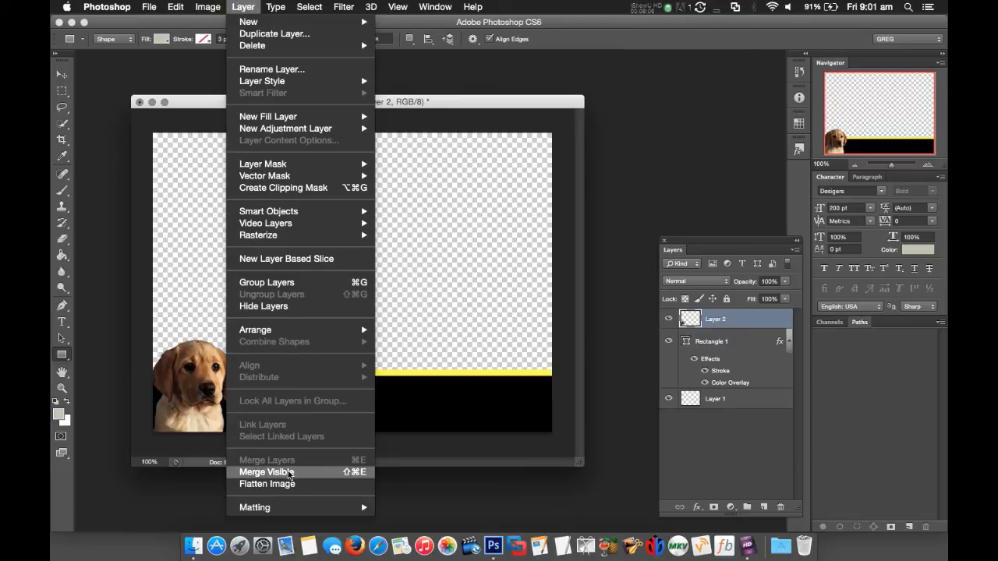
click(267, 471)
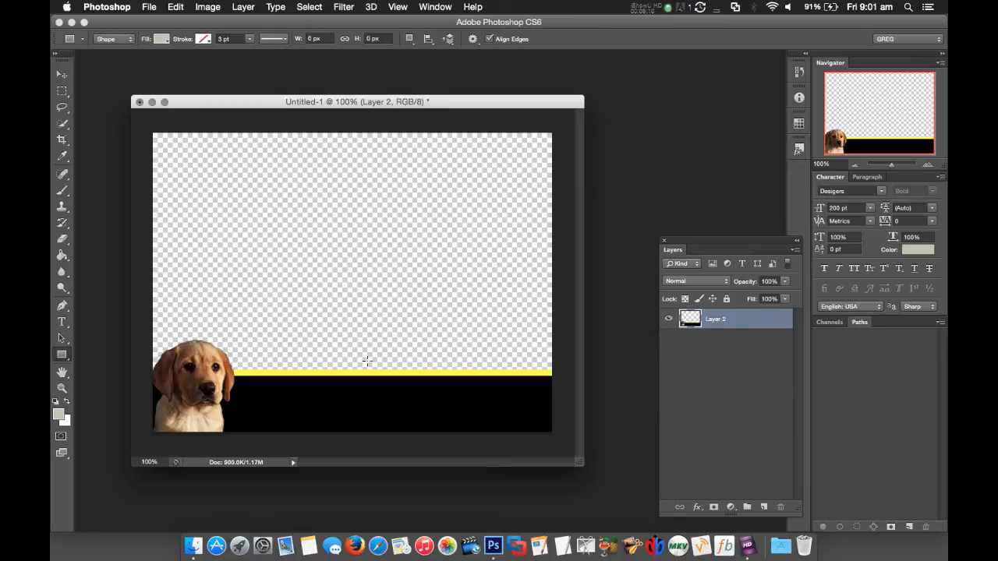
mouse_move(404, 215)
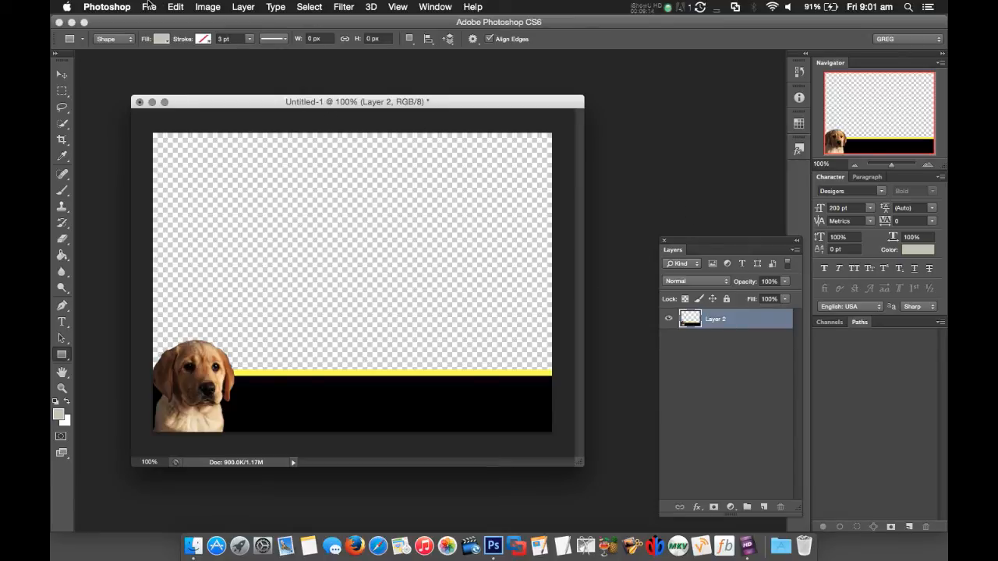
Save a PNG copy as Lower-Third.png on the Desktop with Smallest/Slow compression
click(148, 6)
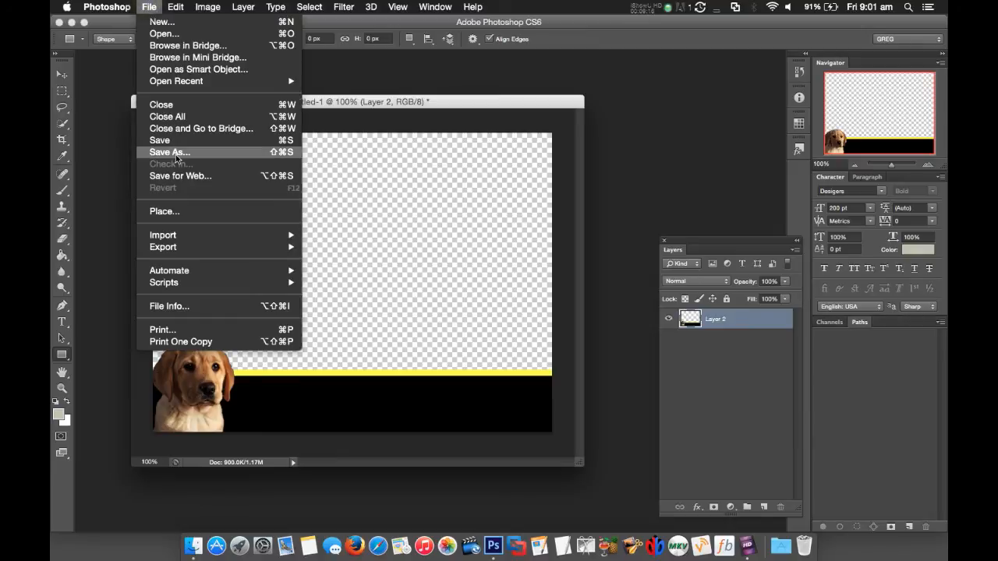
click(168, 153)
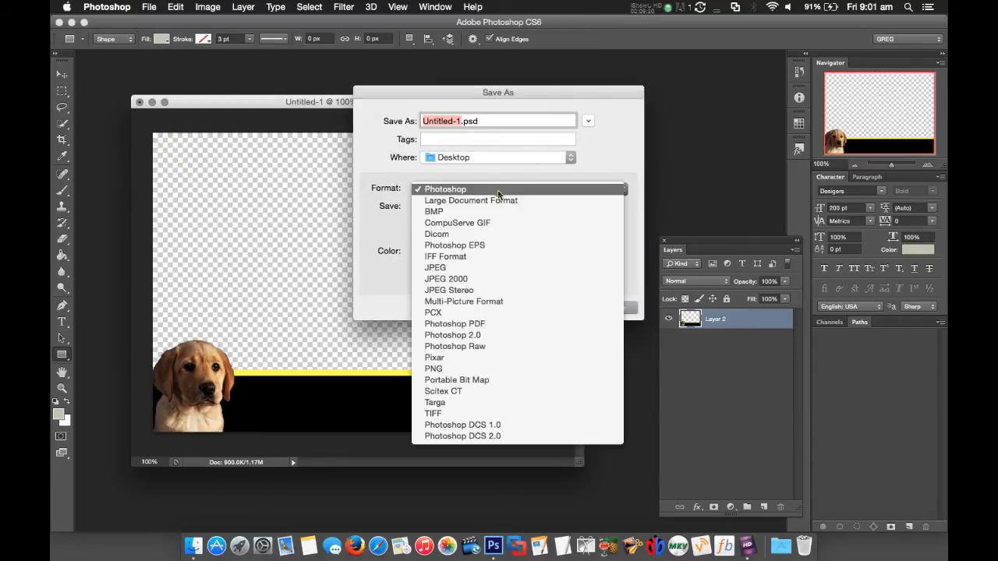
mouse_move(453, 333)
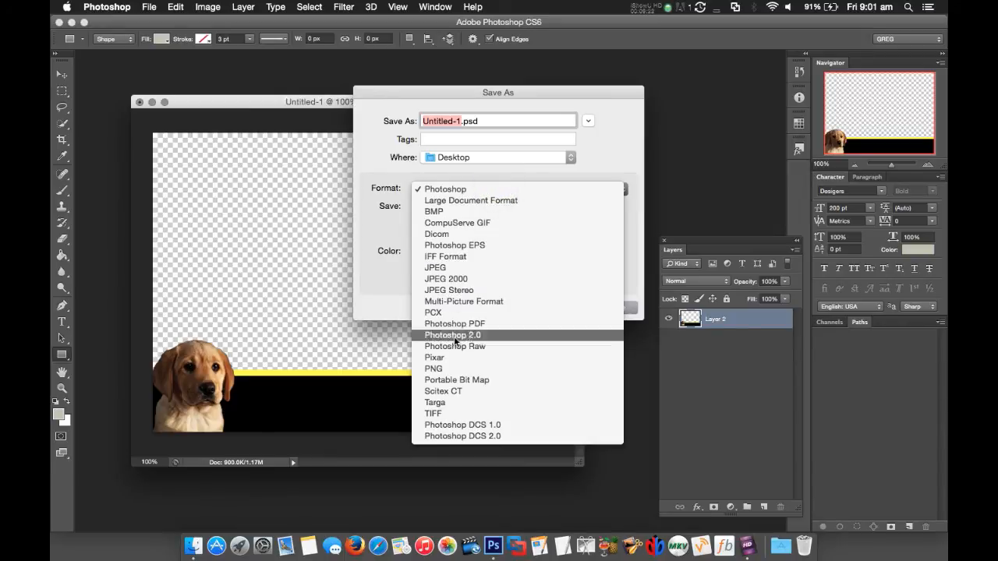
click(434, 368)
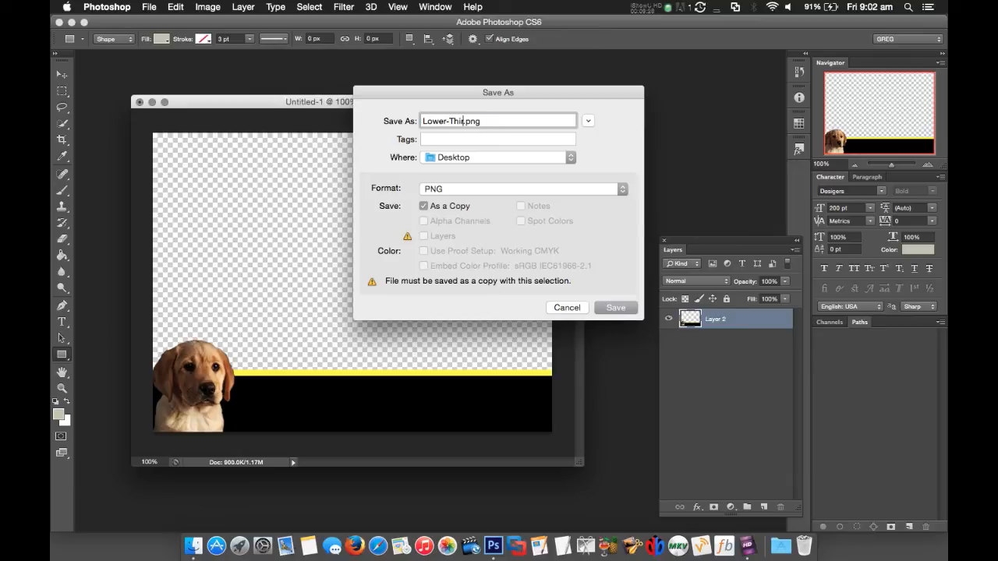
text(rd)
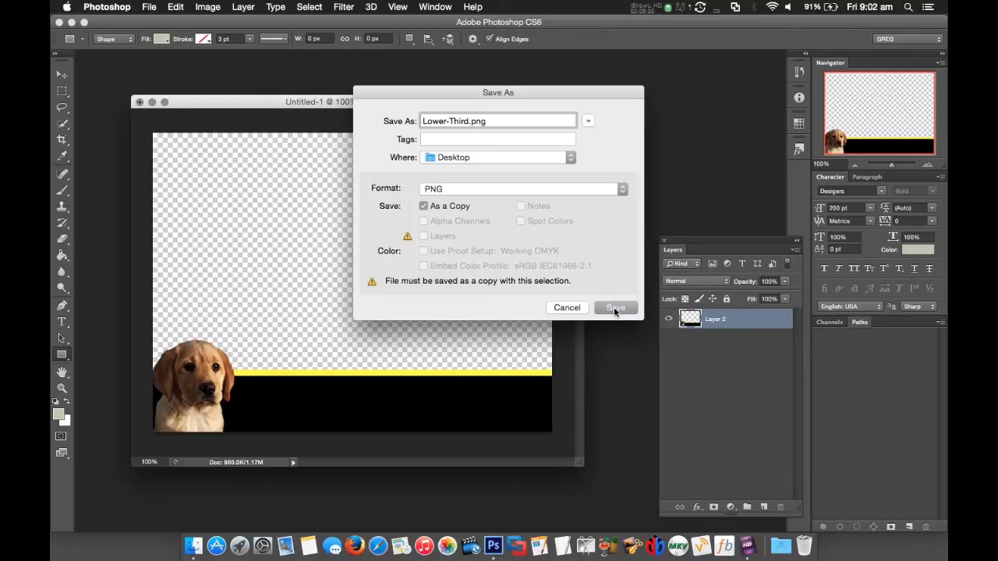
click(615, 307)
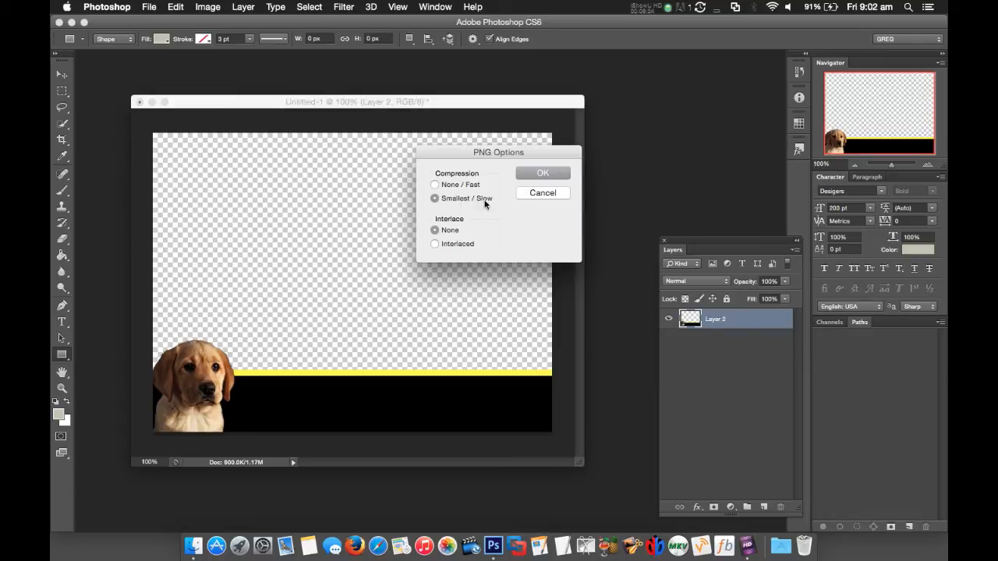
mouse_move(433, 243)
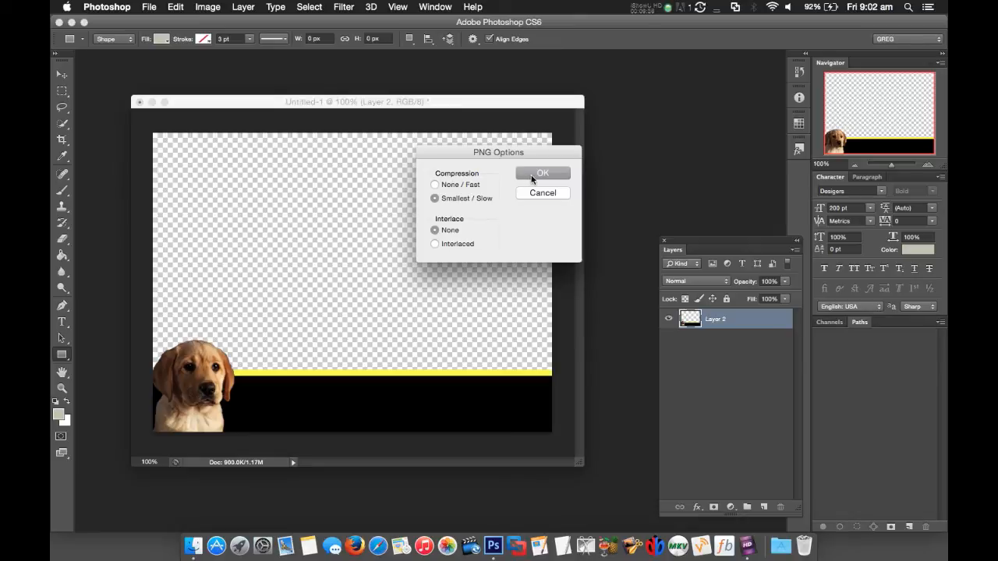
click(542, 172)
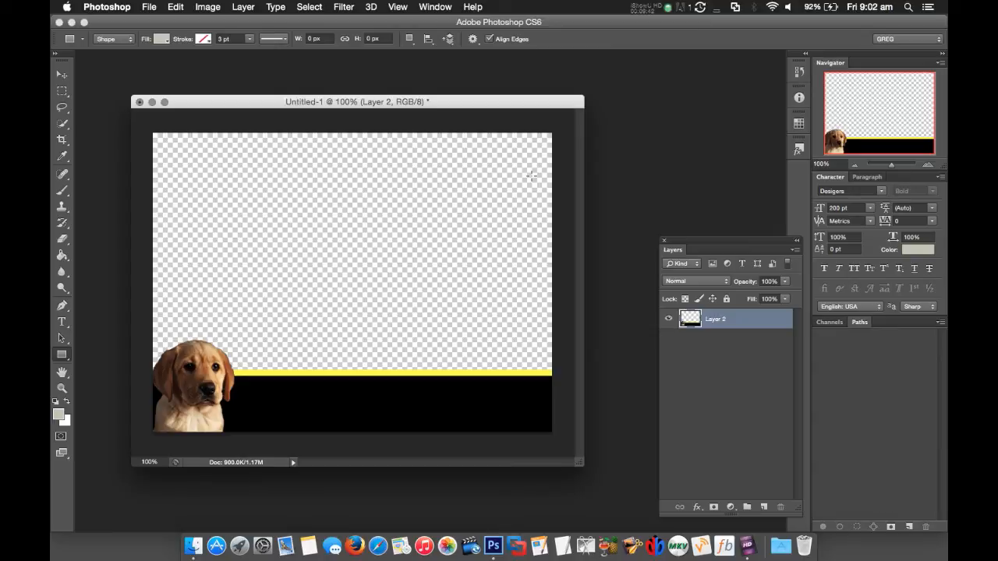
mouse_move(237, 117)
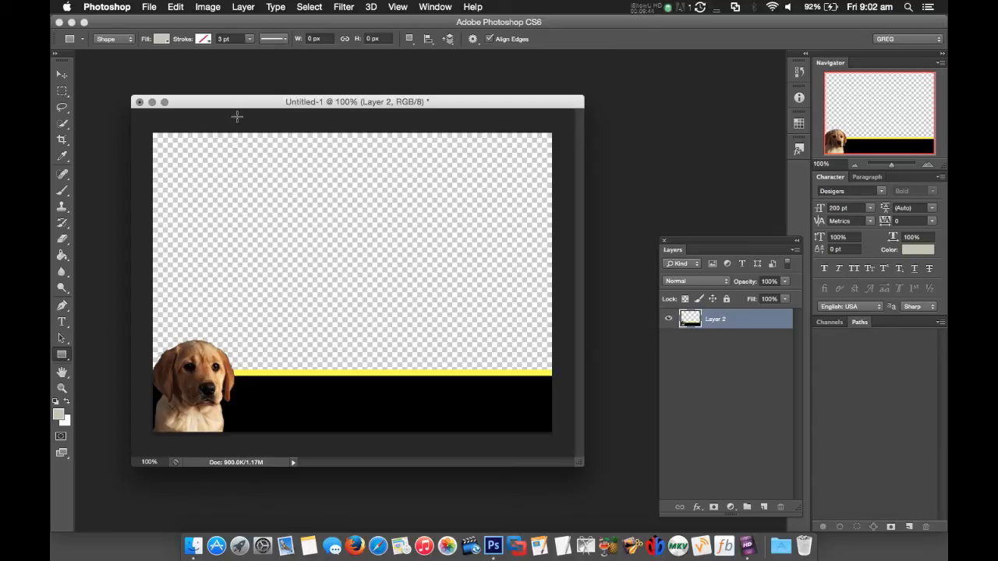
Quit Photoshop, discarding the unsaved untitled document
click(106, 6)
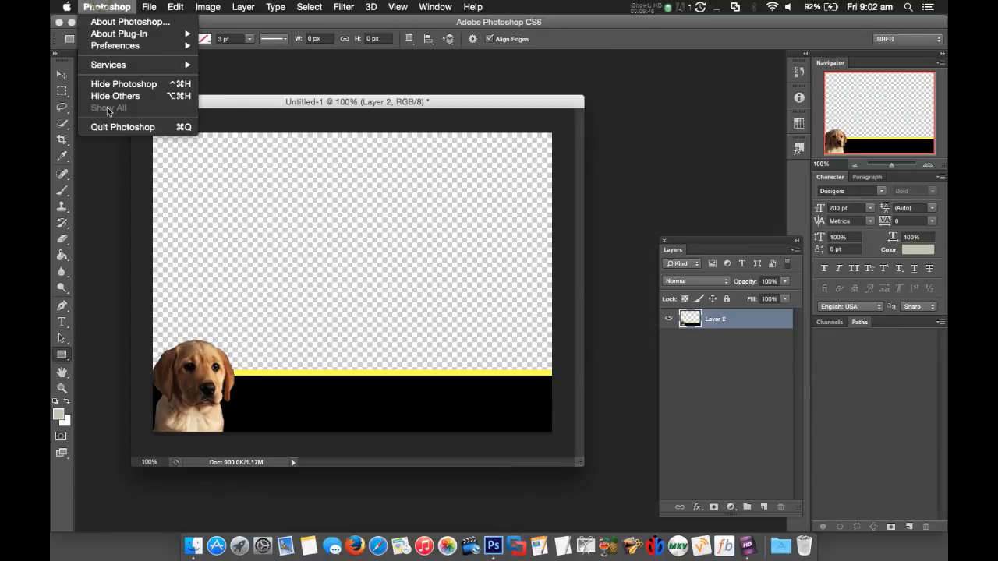
click(121, 128)
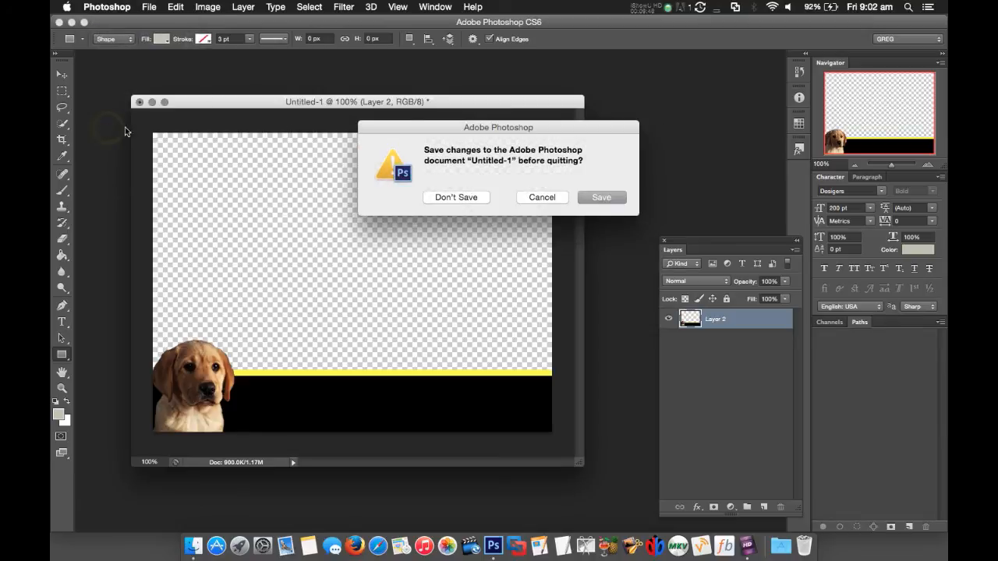
click(456, 197)
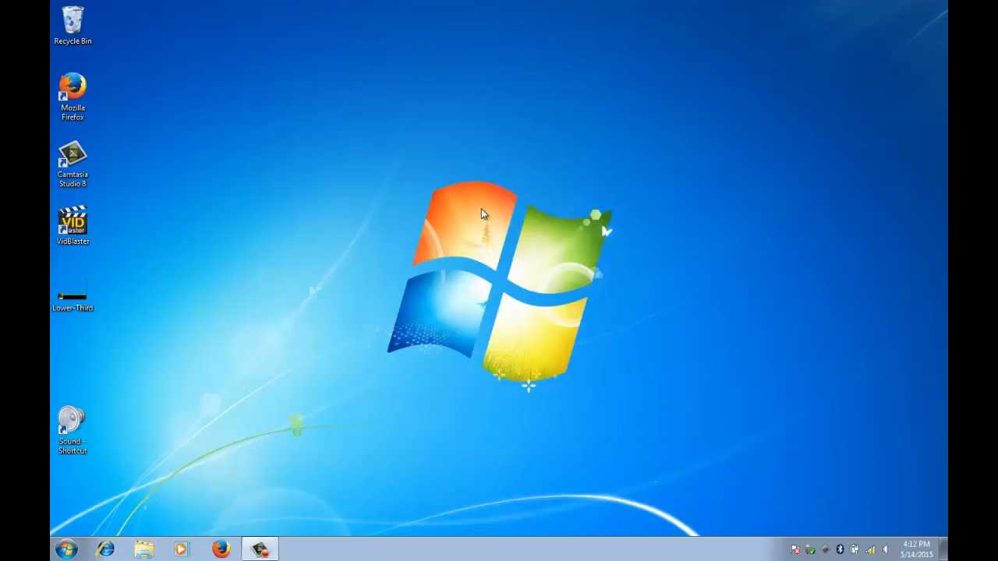
Launch VidBlaster from the desktop shortcut and dismiss the trial welcome notice
click(71, 225)
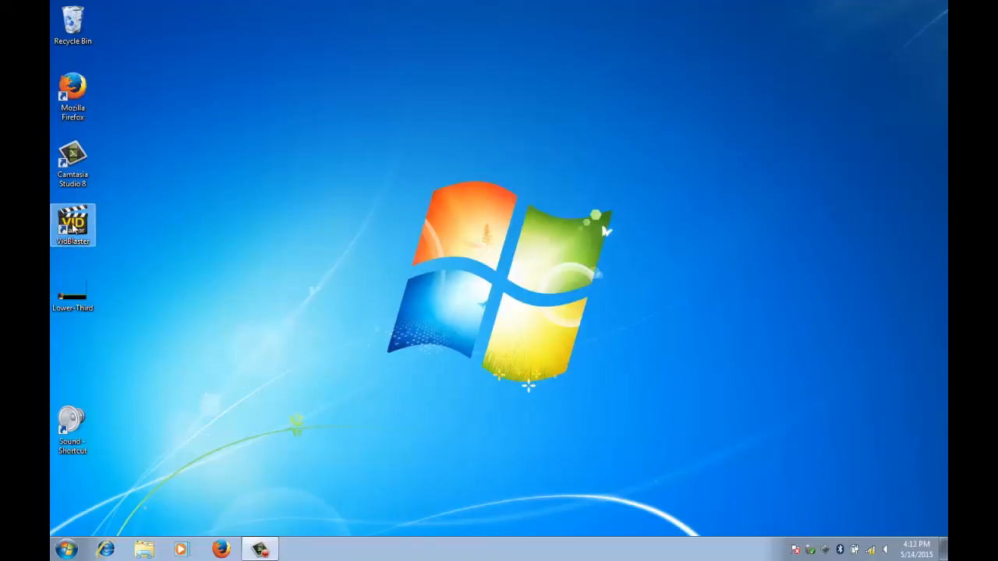
double_click(72, 226)
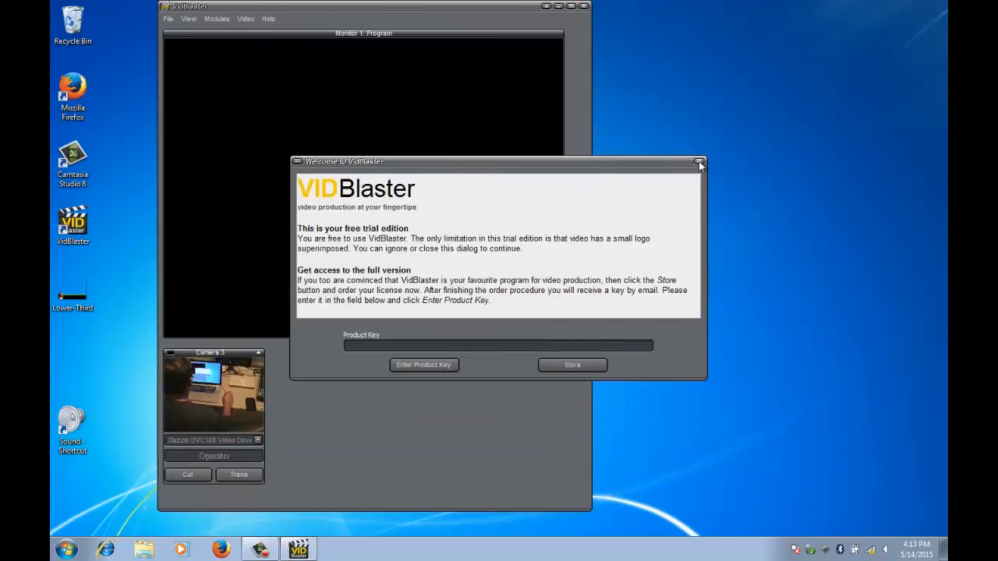
click(699, 160)
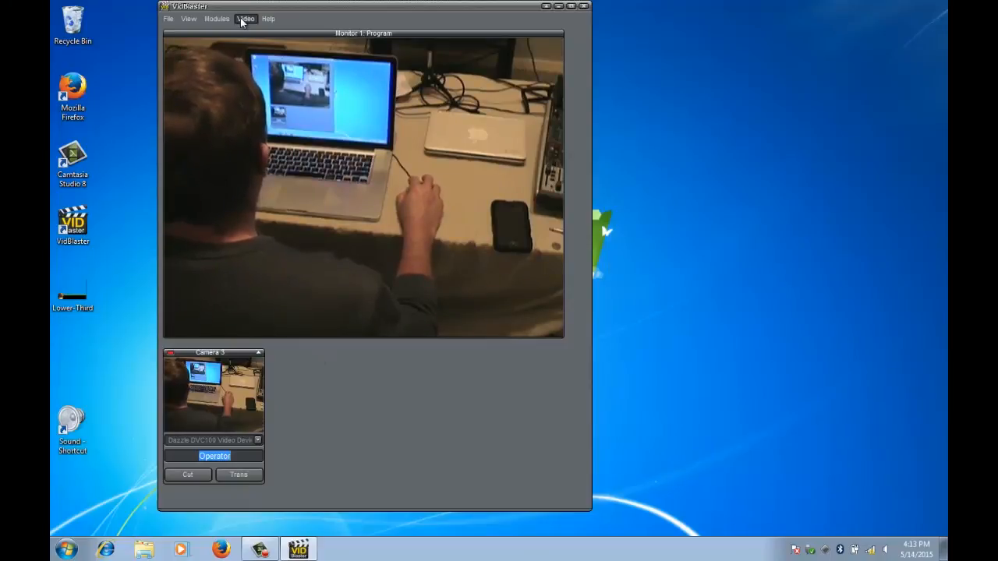
Add a Camera 4 module fed by the FaceTime HD Camera and cut it to program
click(245, 18)
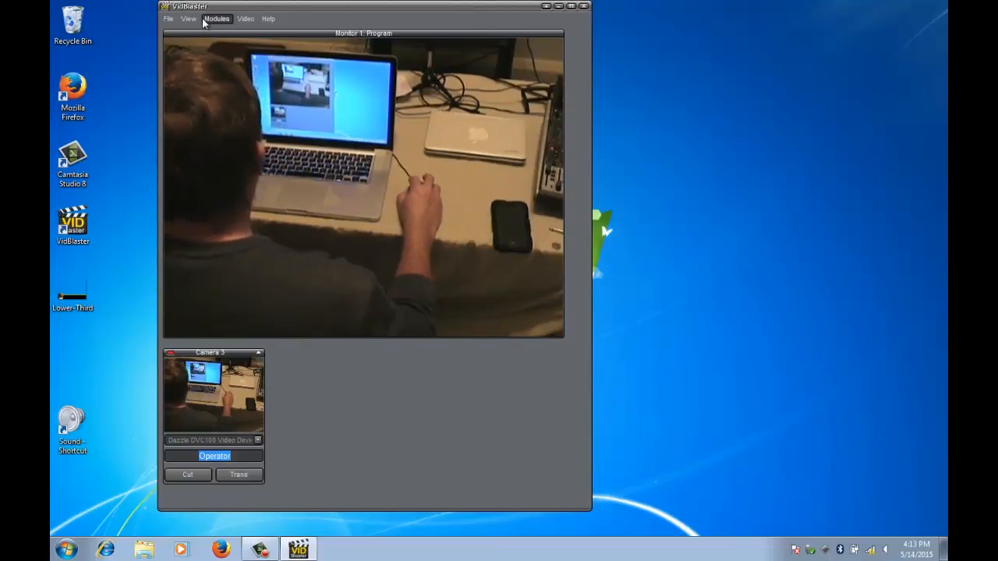
click(215, 19)
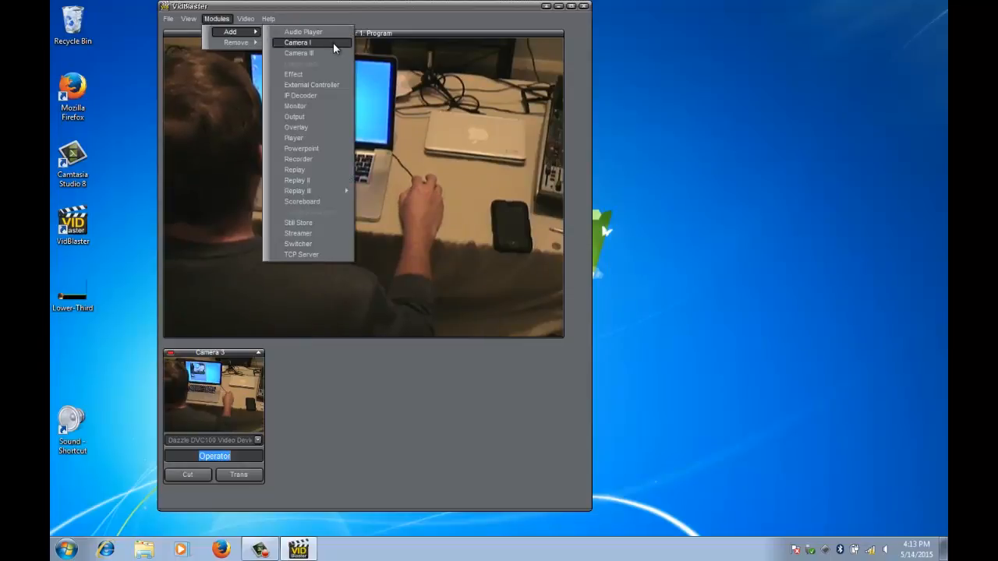
click(296, 42)
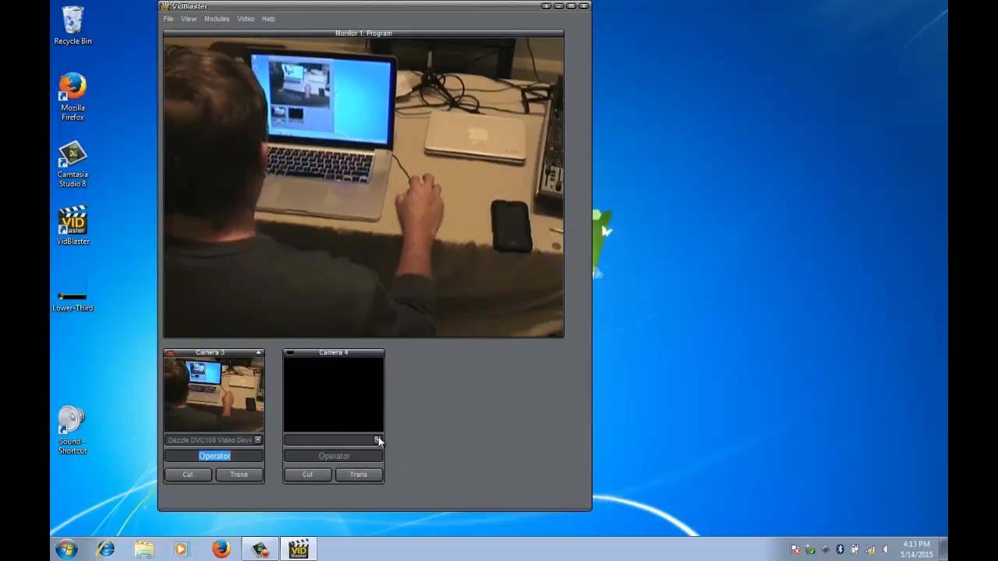
click(377, 440)
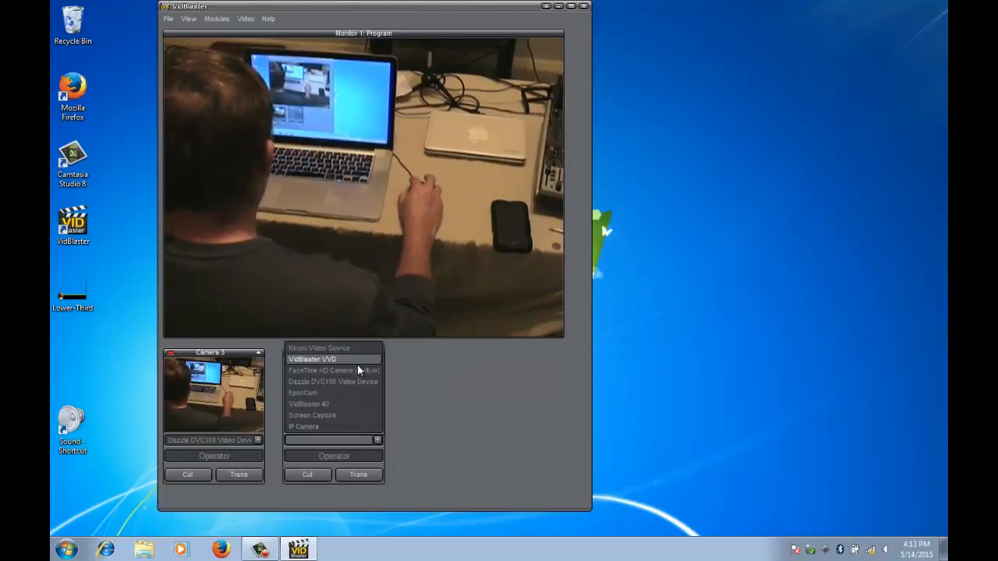
click(321, 372)
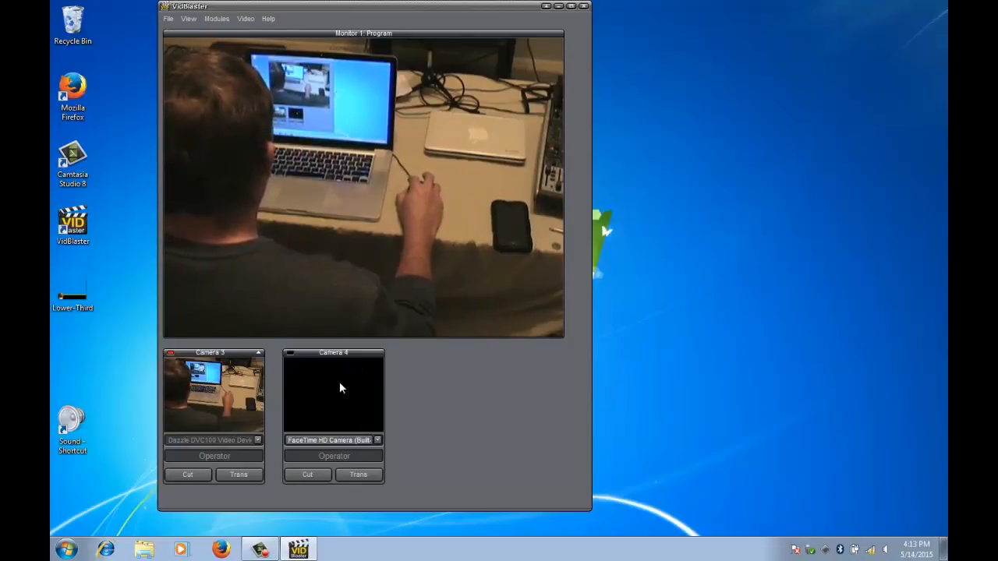
click(306, 474)
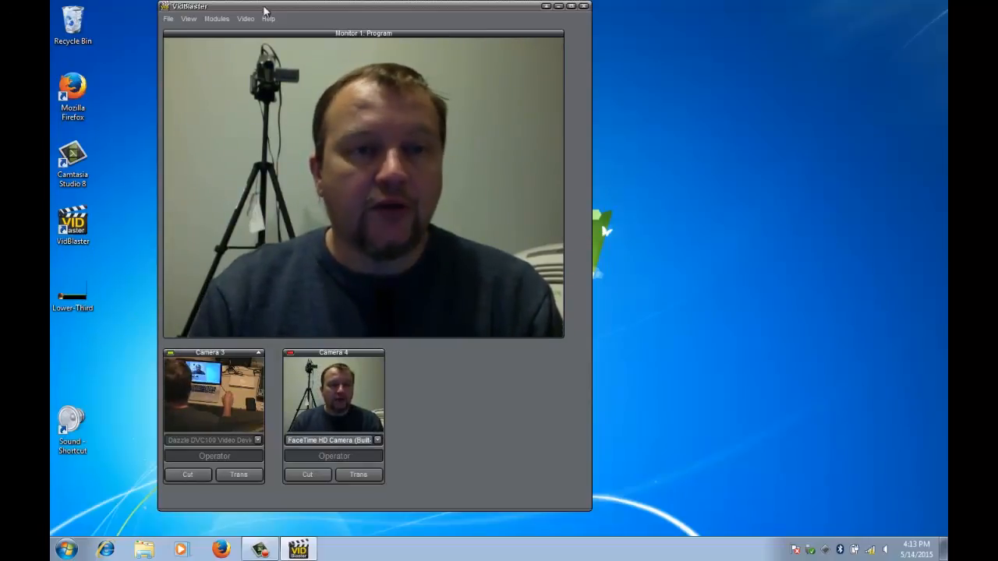
click(217, 19)
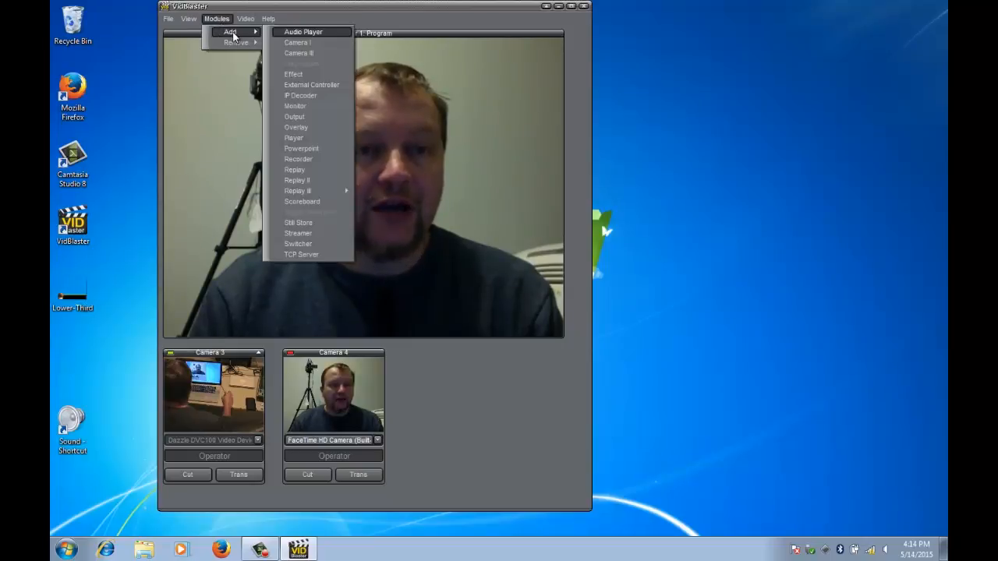
click(296, 128)
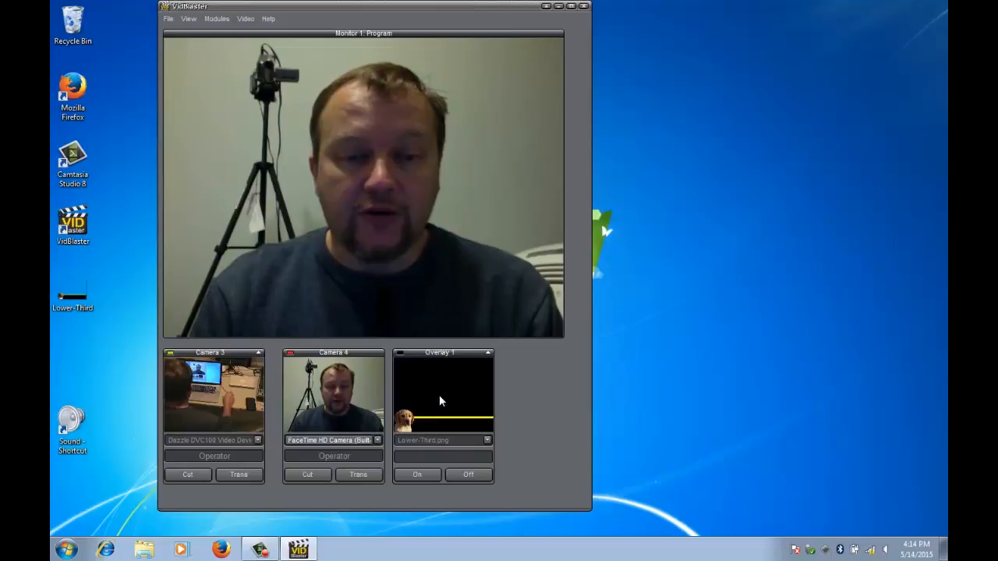
click(416, 474)
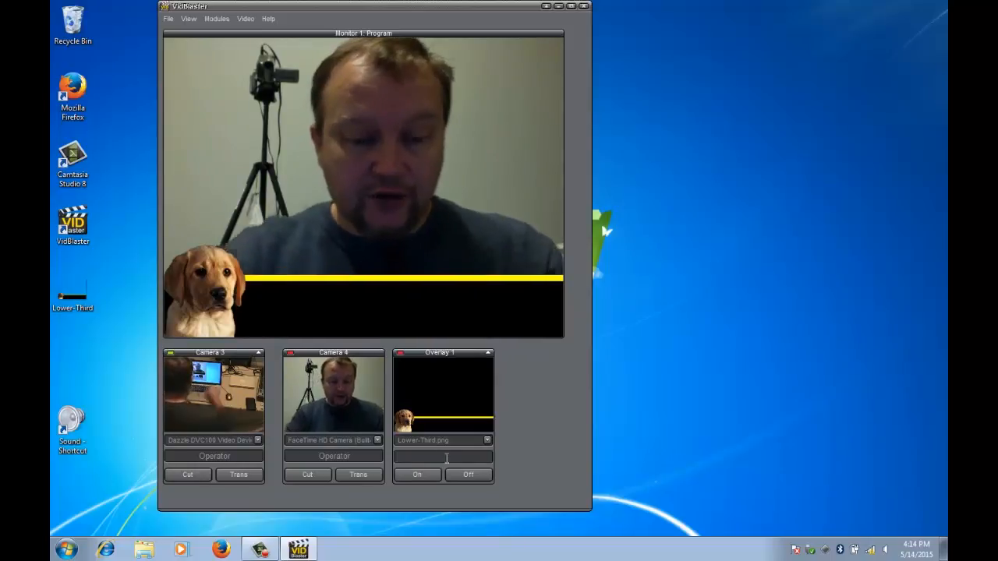
text(Greg Lee)
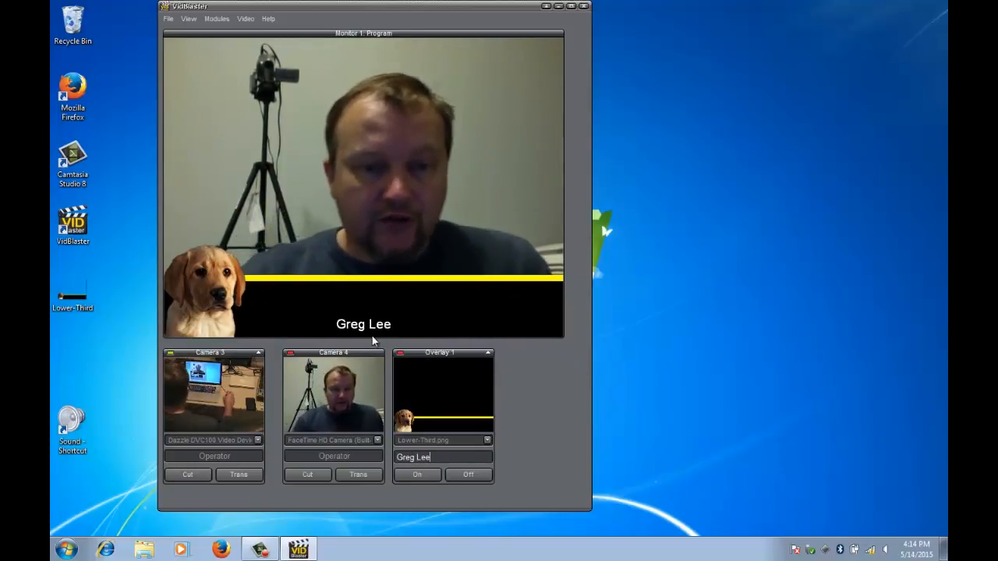
right_click(440, 389)
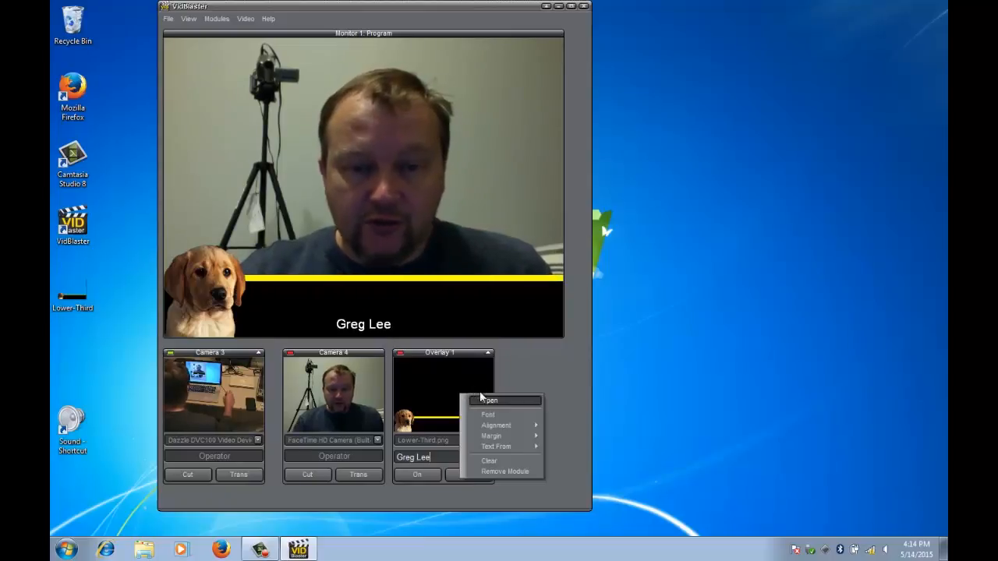
Set the overlay caption font to a much larger size so it fills the bar
click(487, 415)
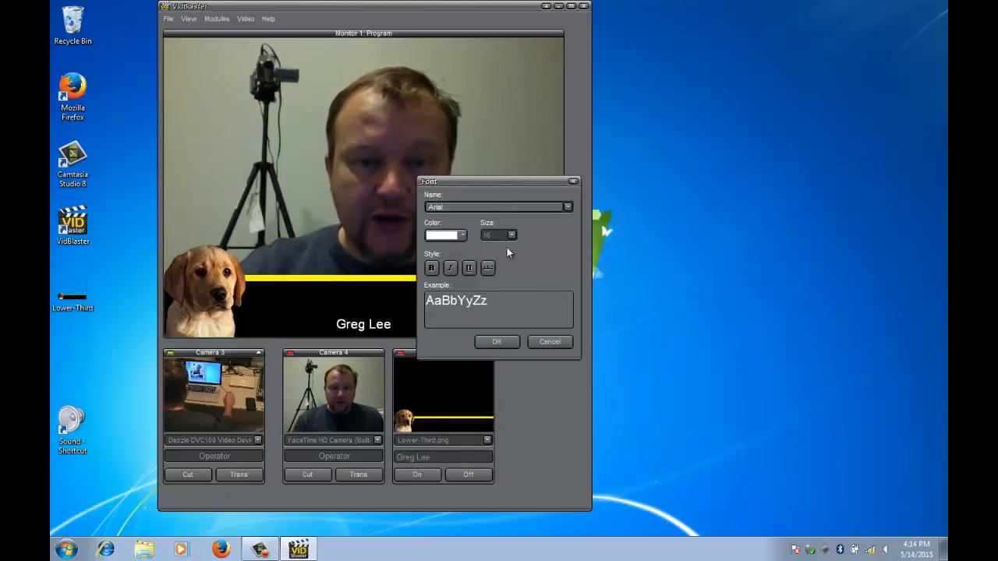
click(511, 234)
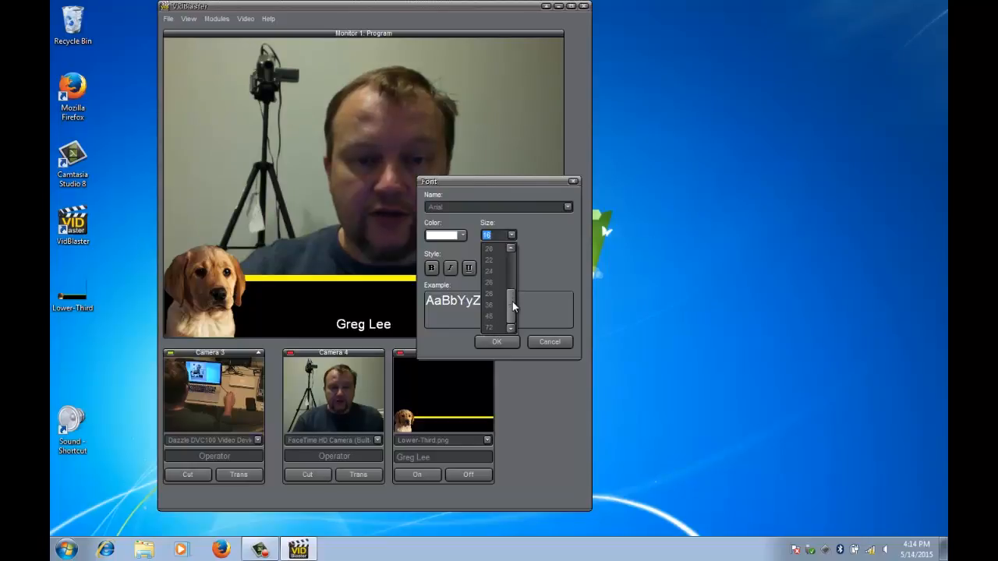
click(496, 342)
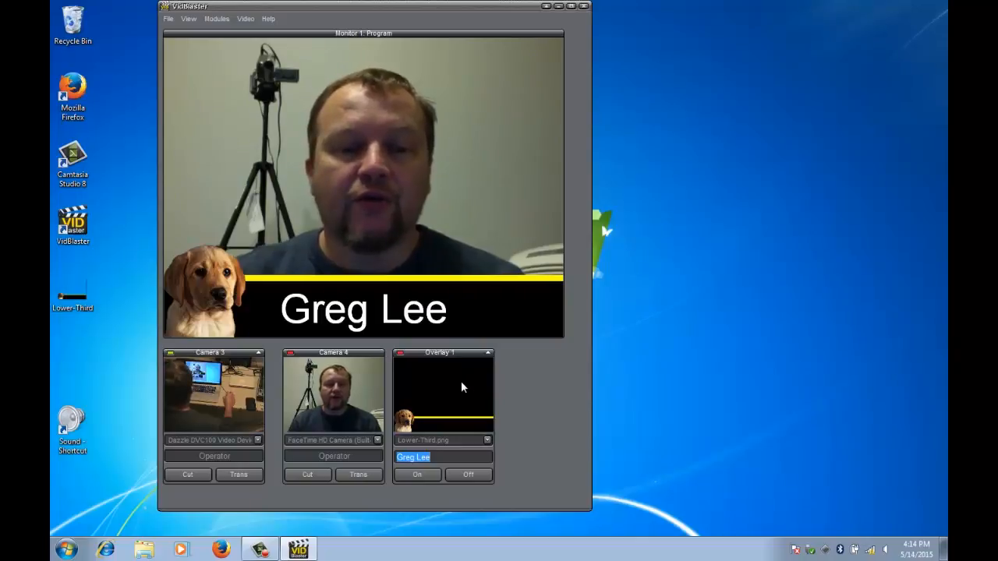
click(467, 474)
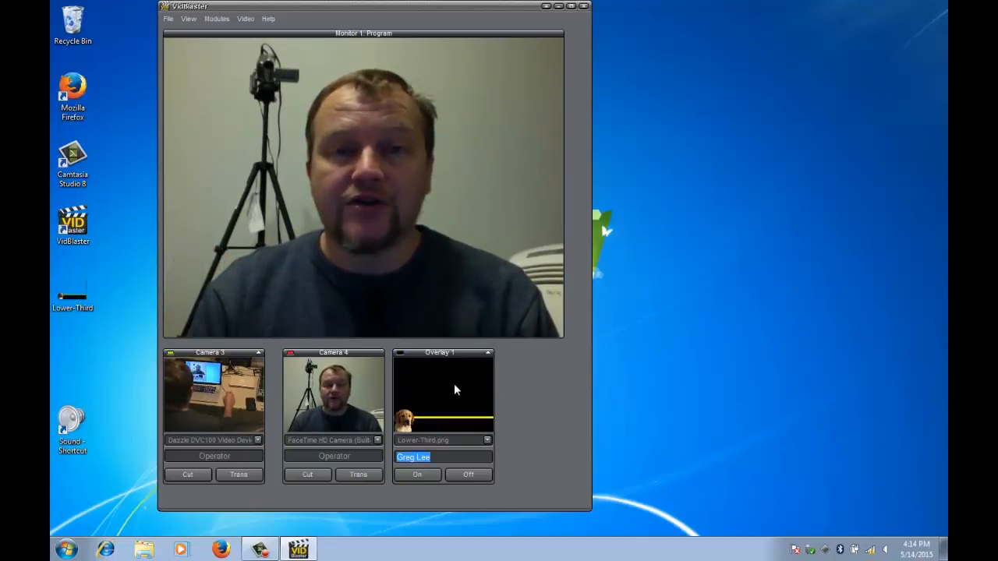
click(416, 474)
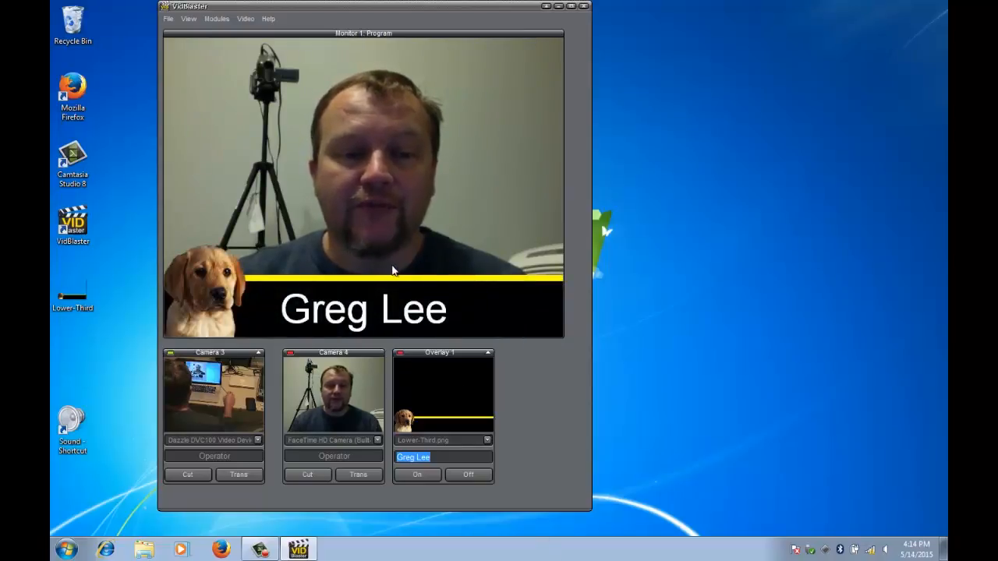